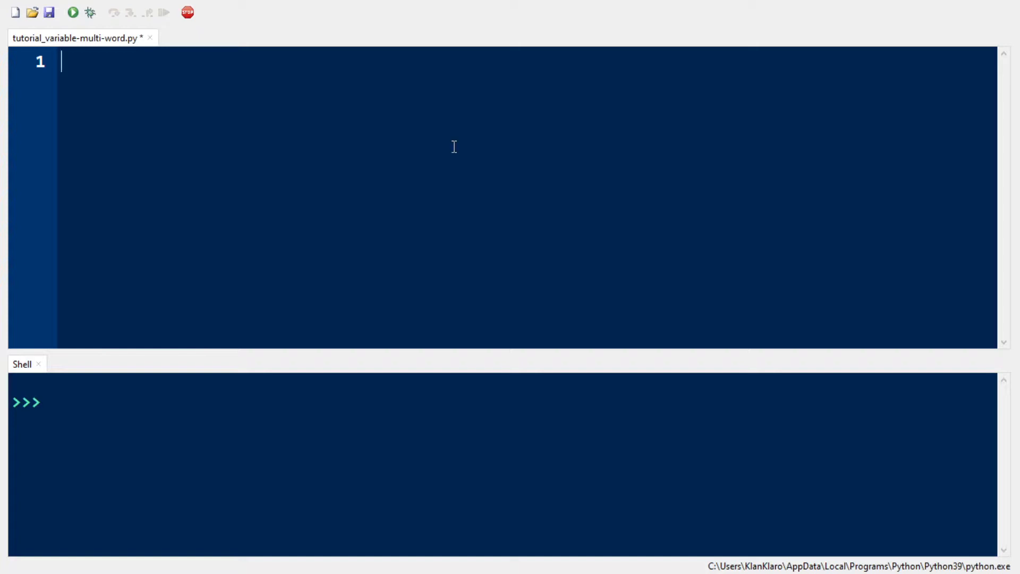
# Step: Add a #Camel Case comment and the assignment lastName = "Wick"
pyautogui.write('#Camel')
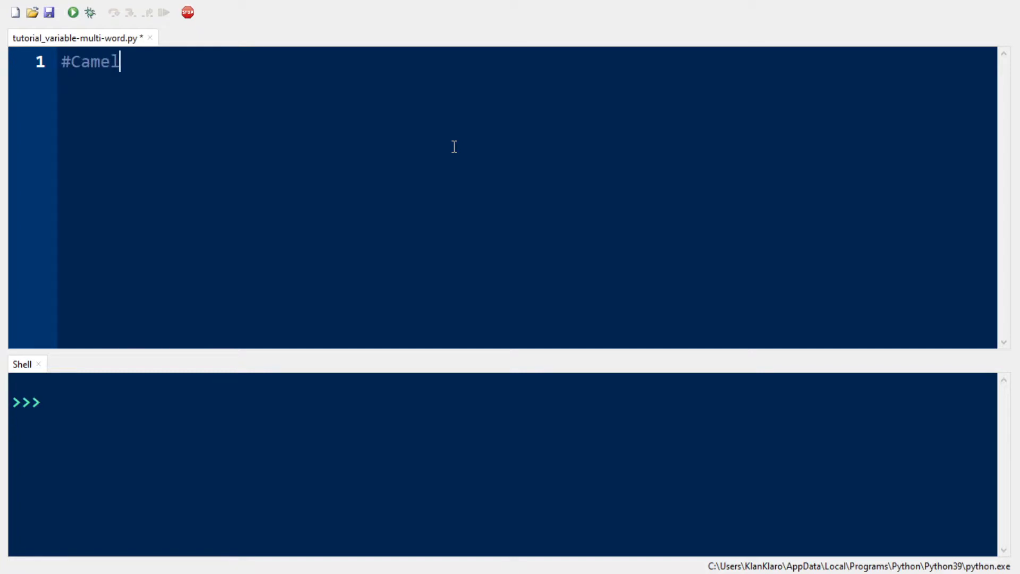
pyautogui.write('Case')
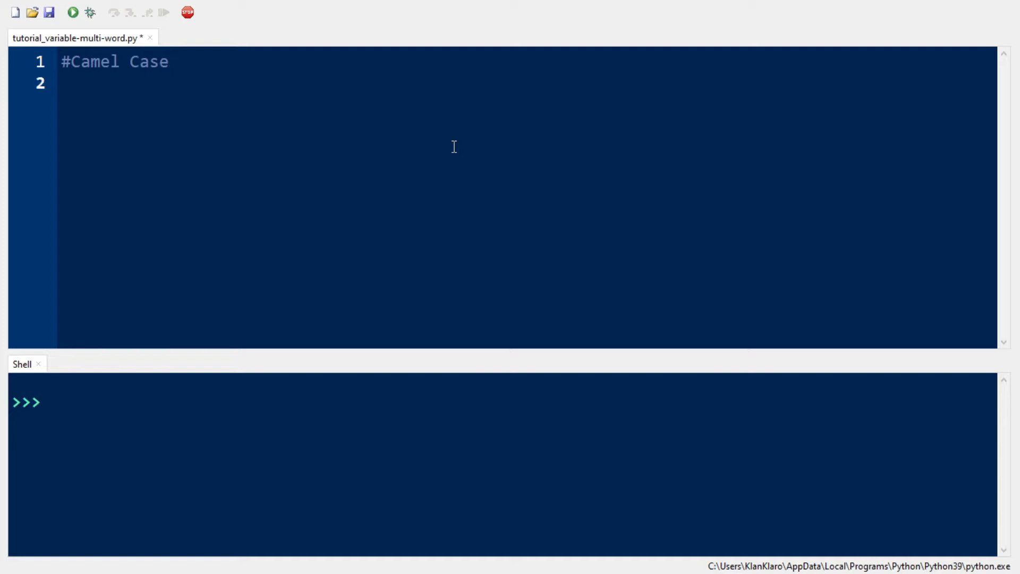
pyautogui.click(62, 83)
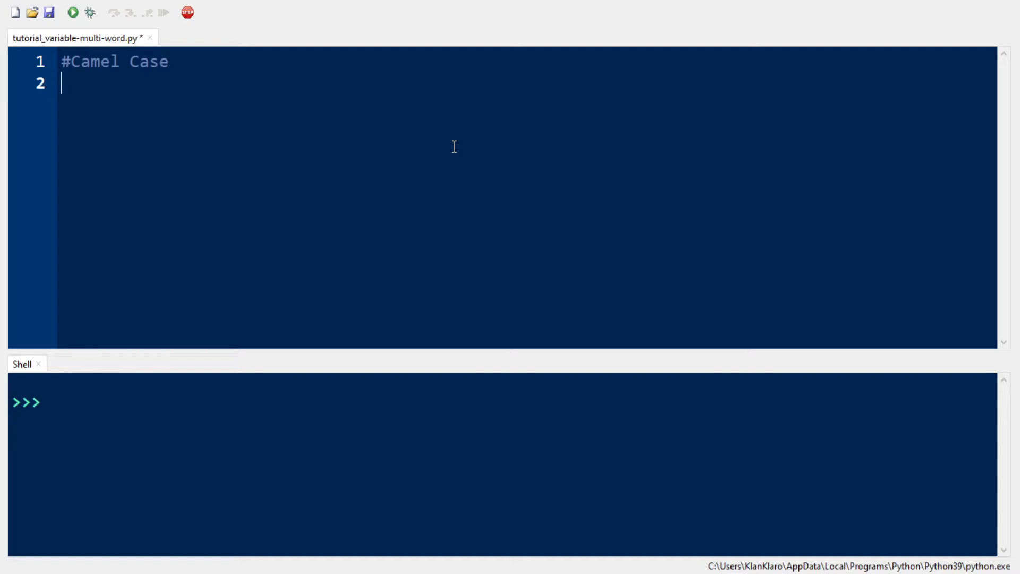
pyautogui.write('last')
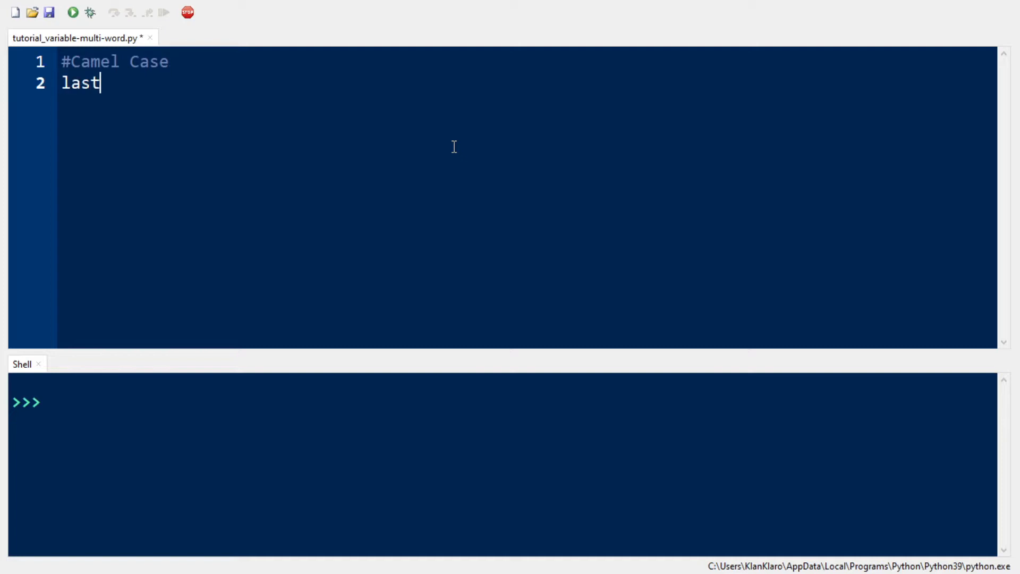
pyautogui.write('Name')
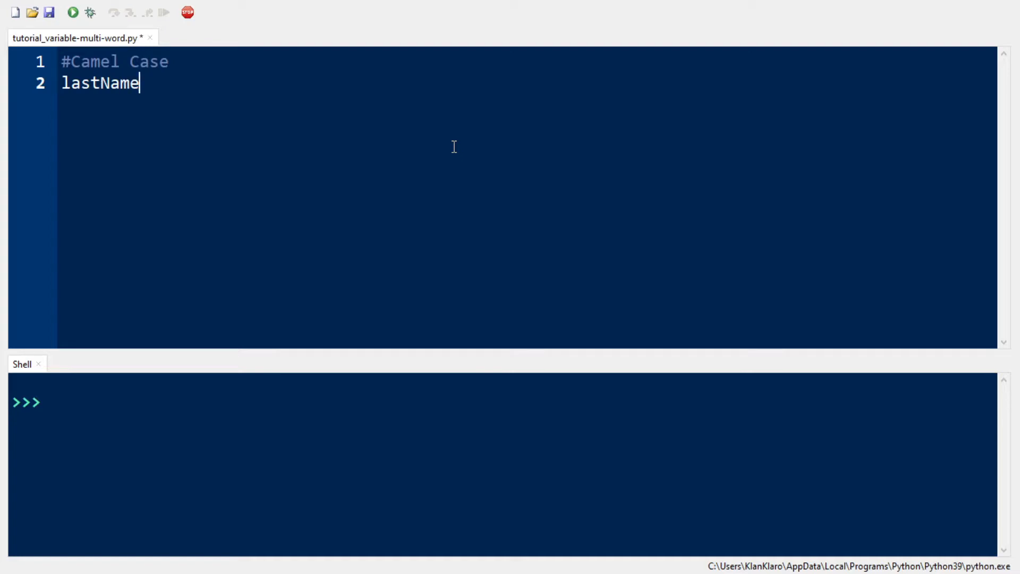
pyautogui.write('= "')
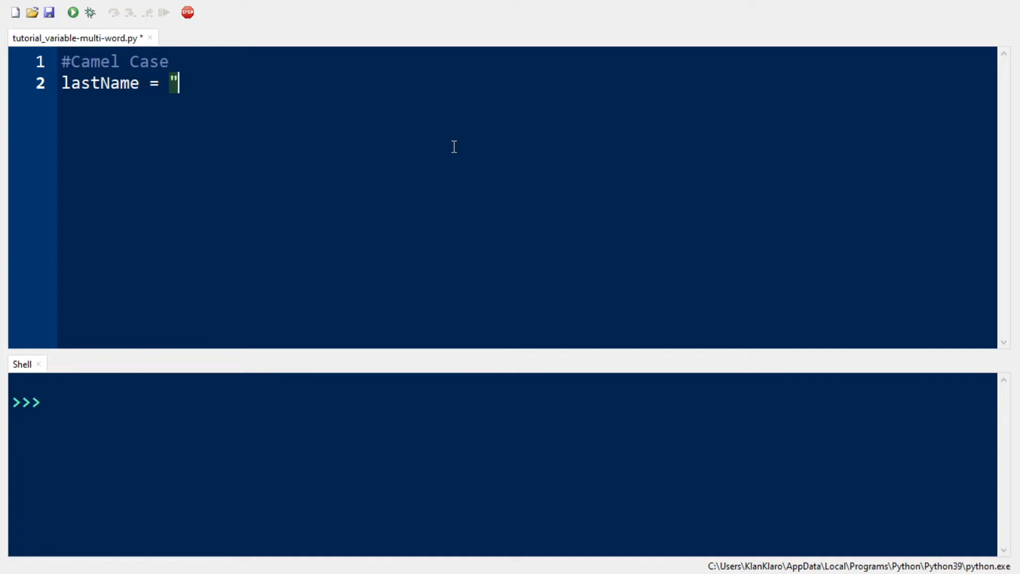
pyautogui.write('Wick')
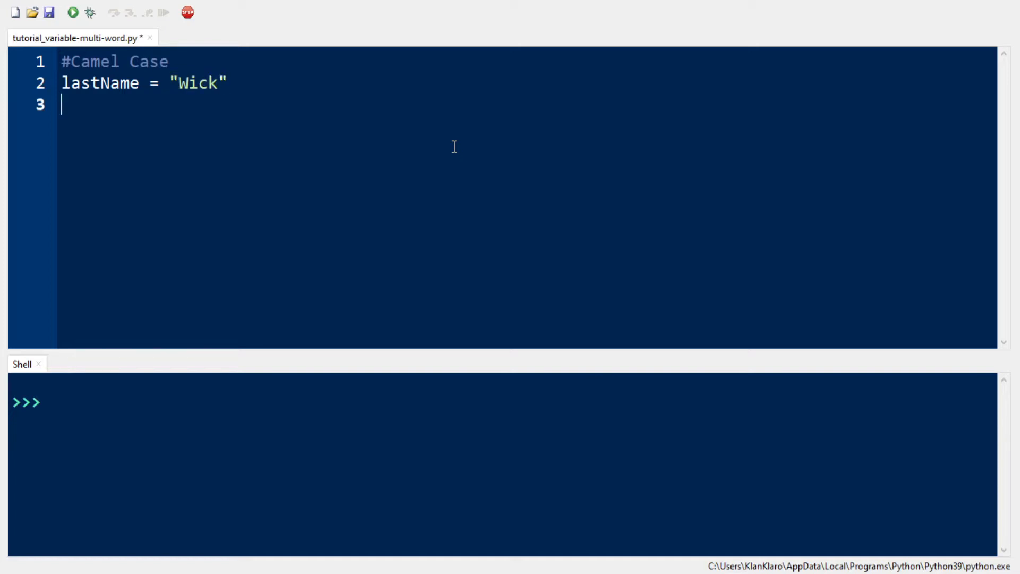
# Step: Add maritalStatus = "Widower" and dateOfBirth = "05/25/1970" on their own lines
pyautogui.write('marital')
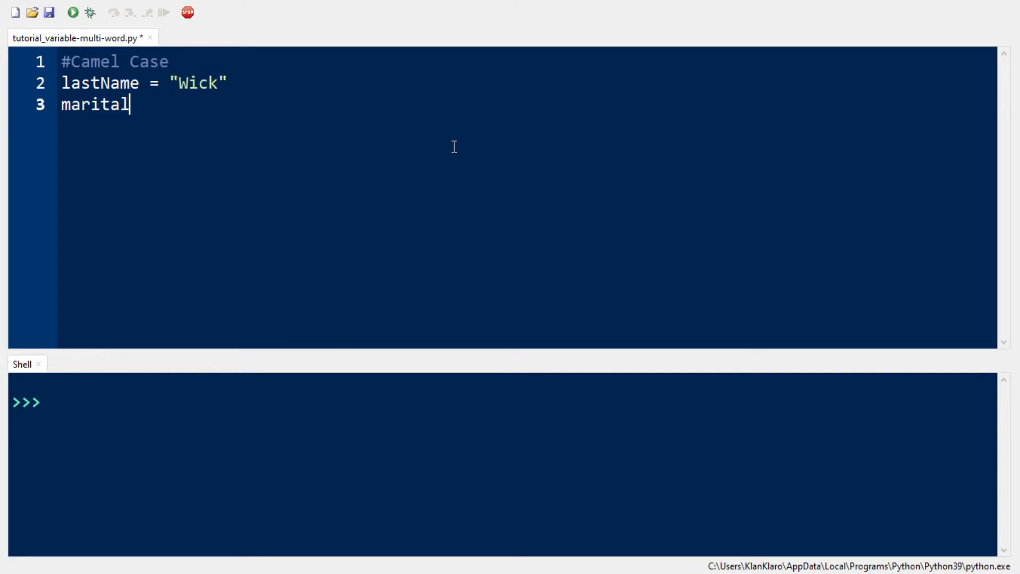
pyautogui.write('Status')
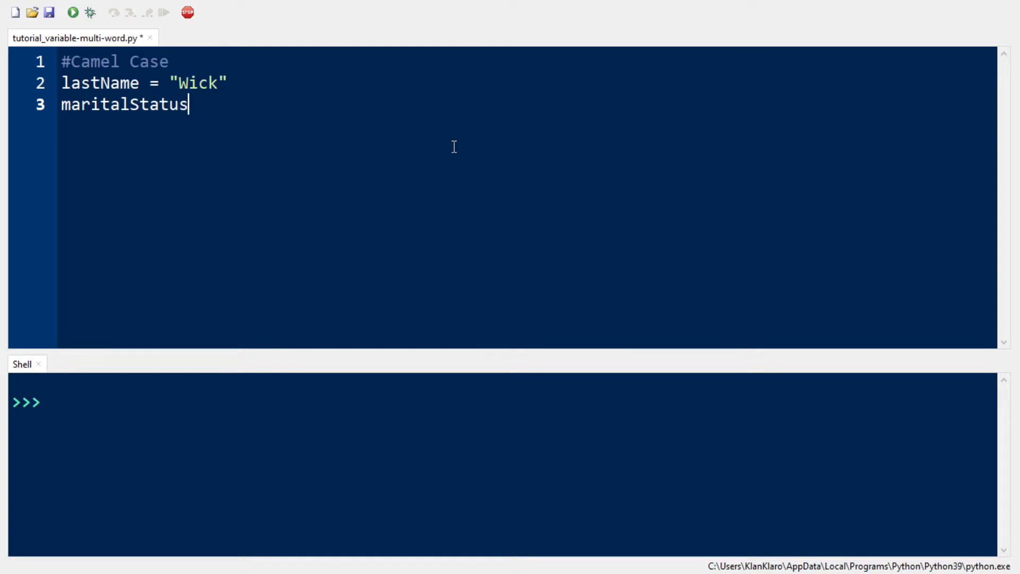
pyautogui.write('=')
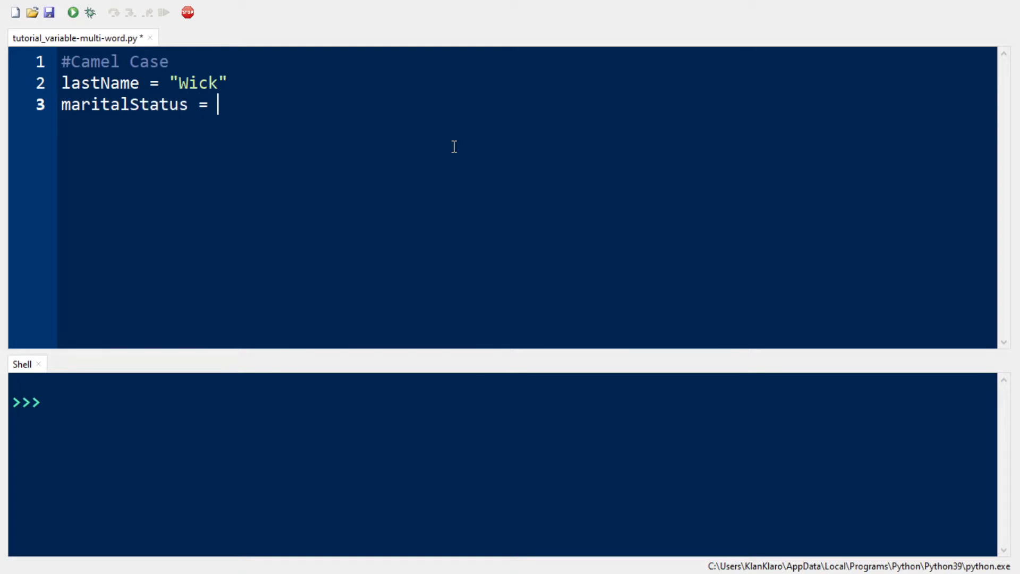
pyautogui.write('"W')
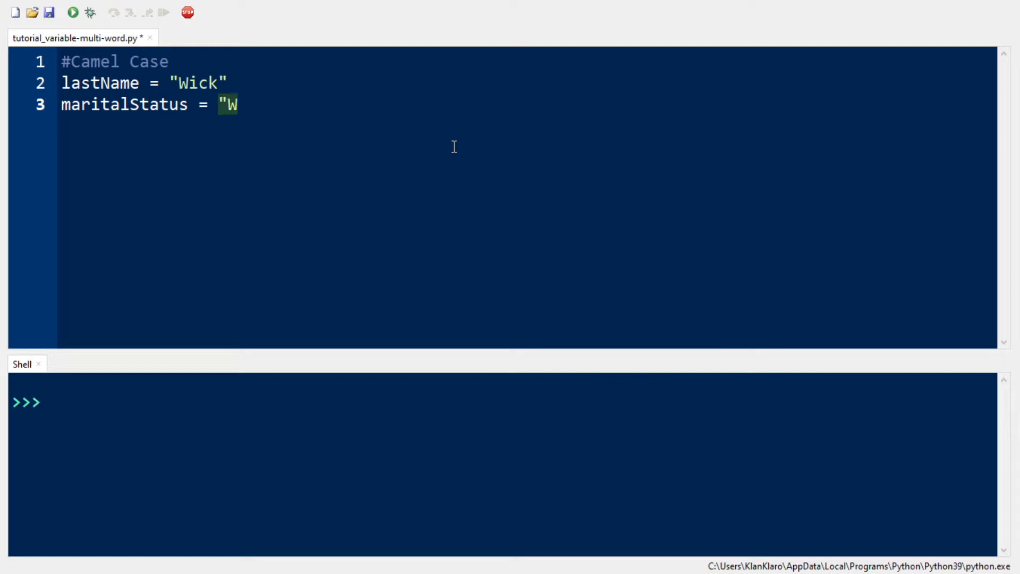
pyautogui.write('idower"')
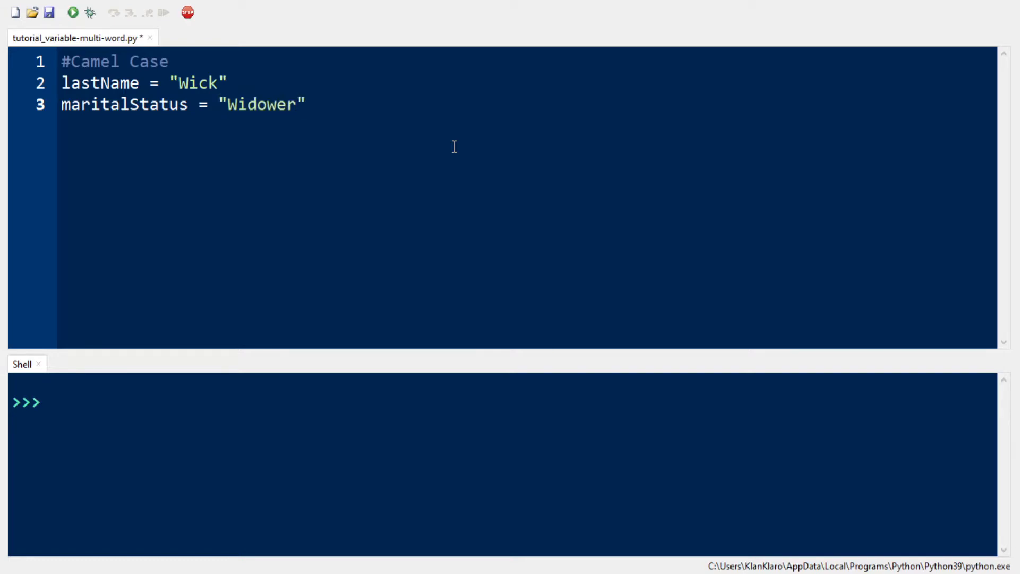
pyautogui.write('dat')
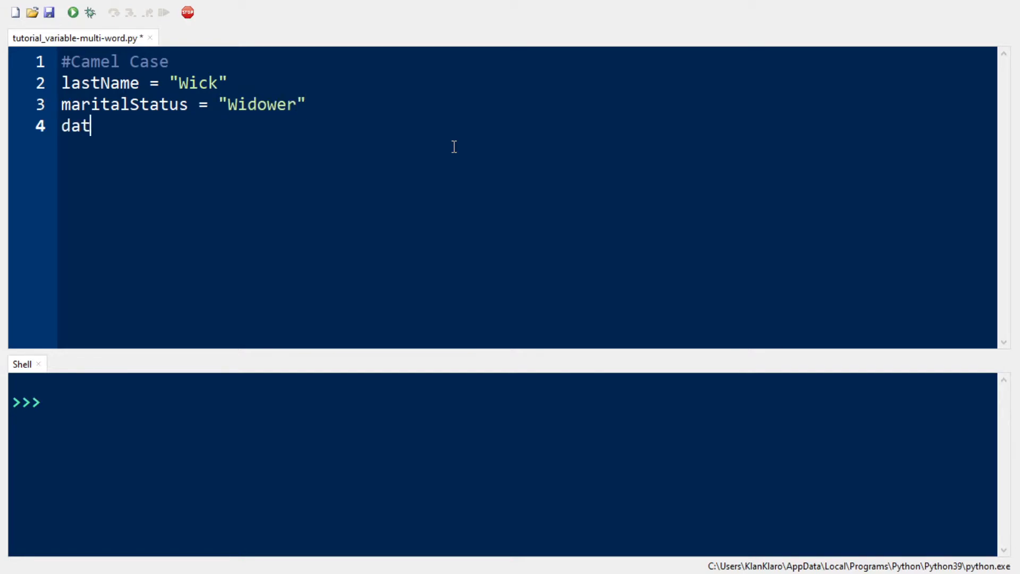
pyautogui.write('eOfBir')
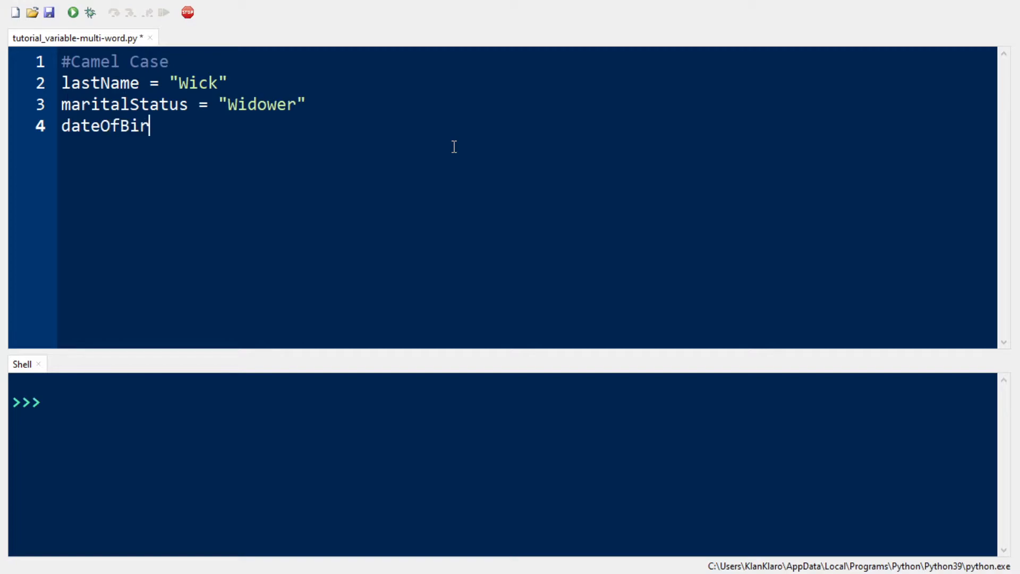
pyautogui.write('th')
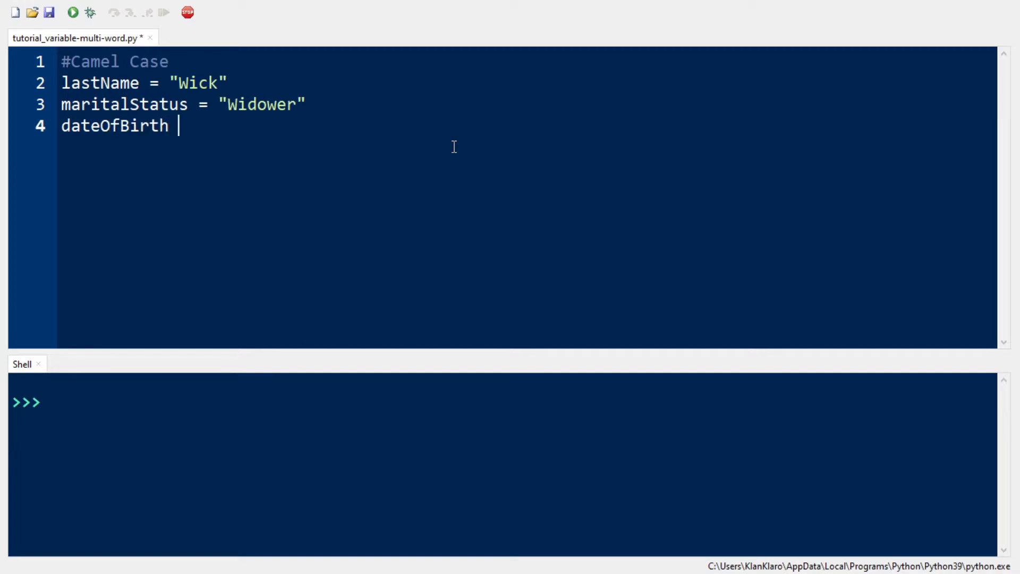
pyautogui.write('= "05/25/1970"')
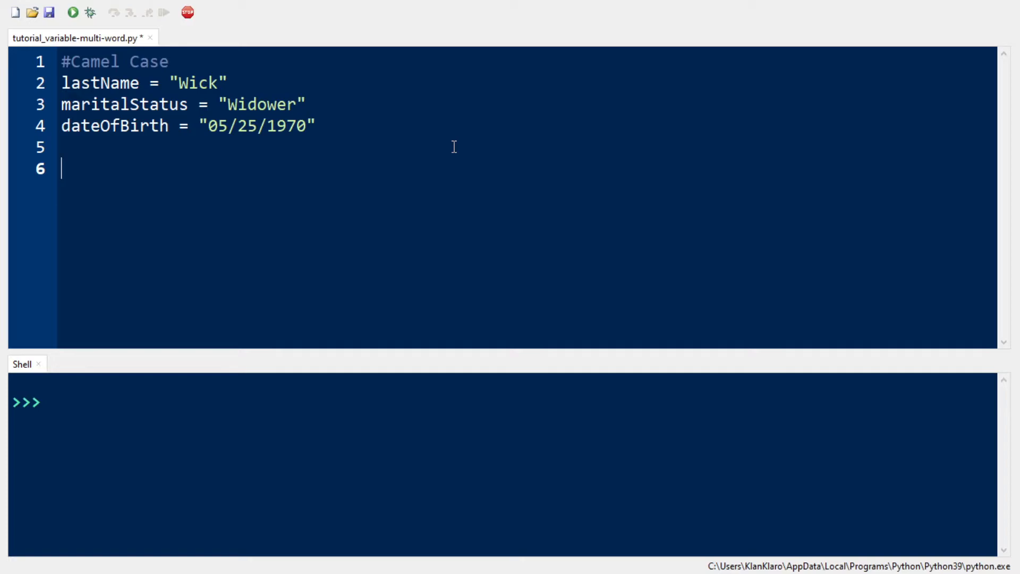
# Step: Add a #Pascal Case comment with LastName = "Wick" and FirstName = "John"
pyautogui.write('#Pascal Cas')
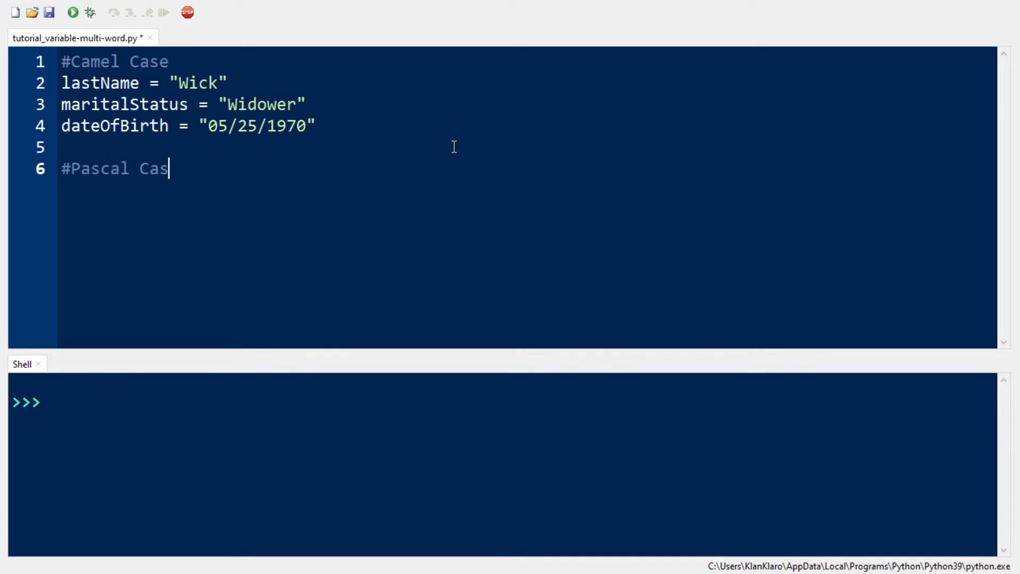
pyautogui.write('e')
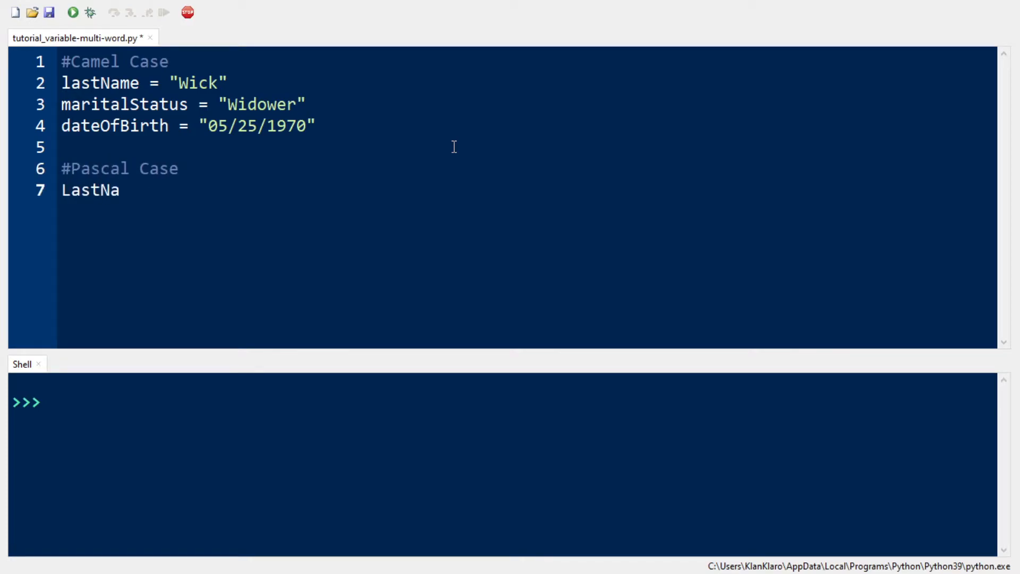
pyautogui.write('me = "Wic')
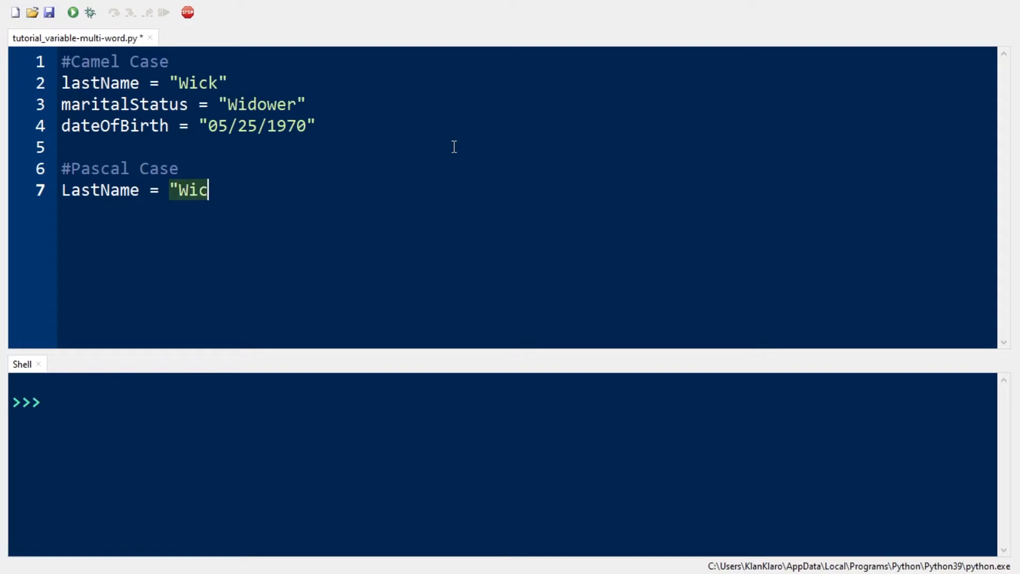
pyautogui.write('k"')
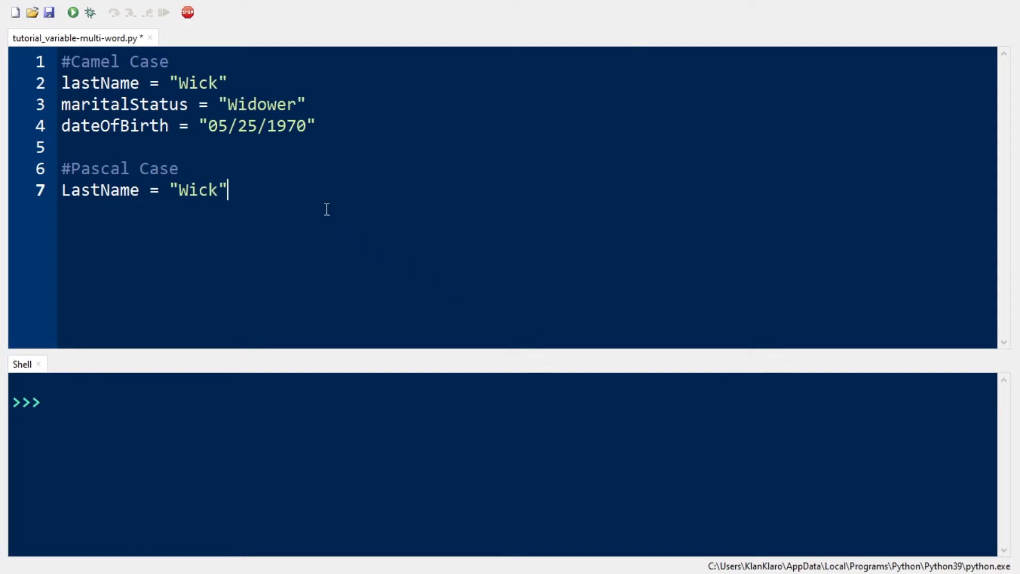
pyautogui.write('FirstNa')
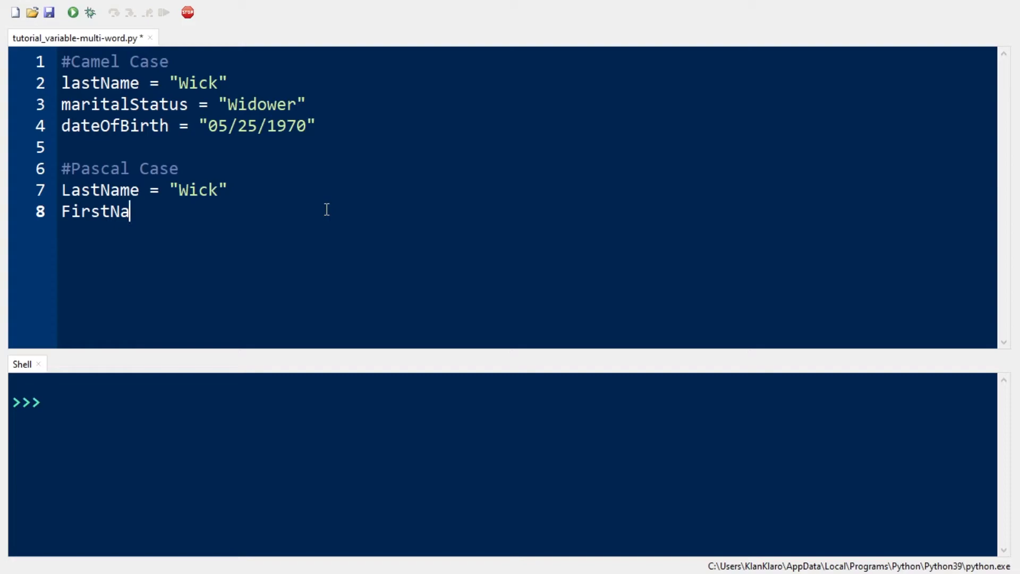
pyautogui.write('me = "')
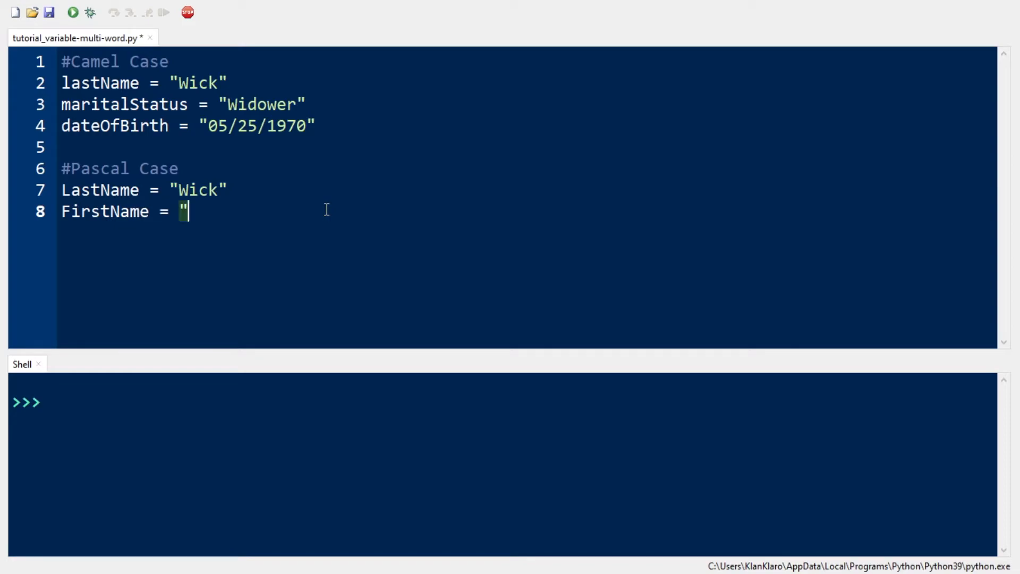
pyautogui.write('John"')
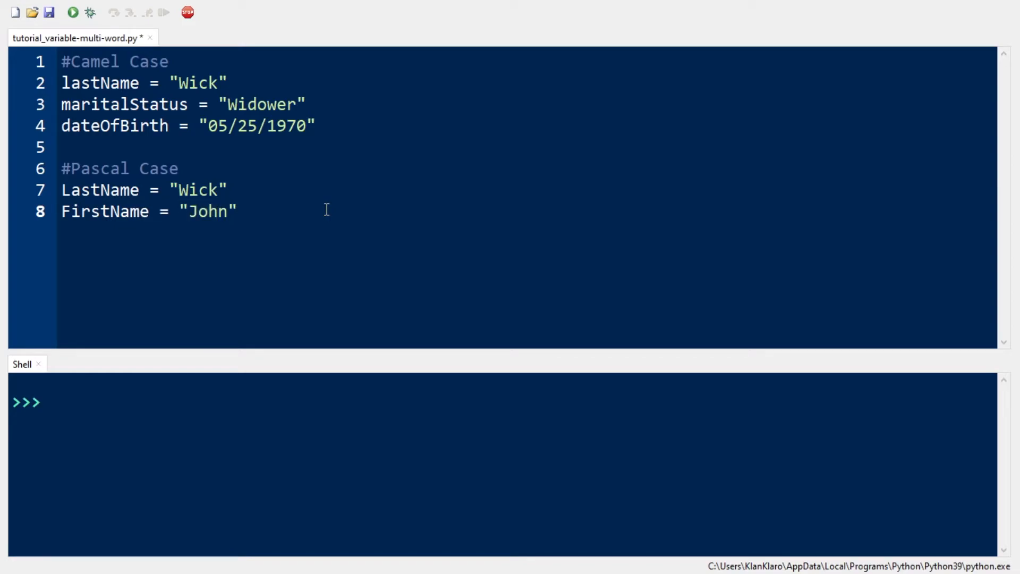
# Step: Add MaritalStatus = "Widower" and start a new # comment line
pyautogui.write('MaritalStat')
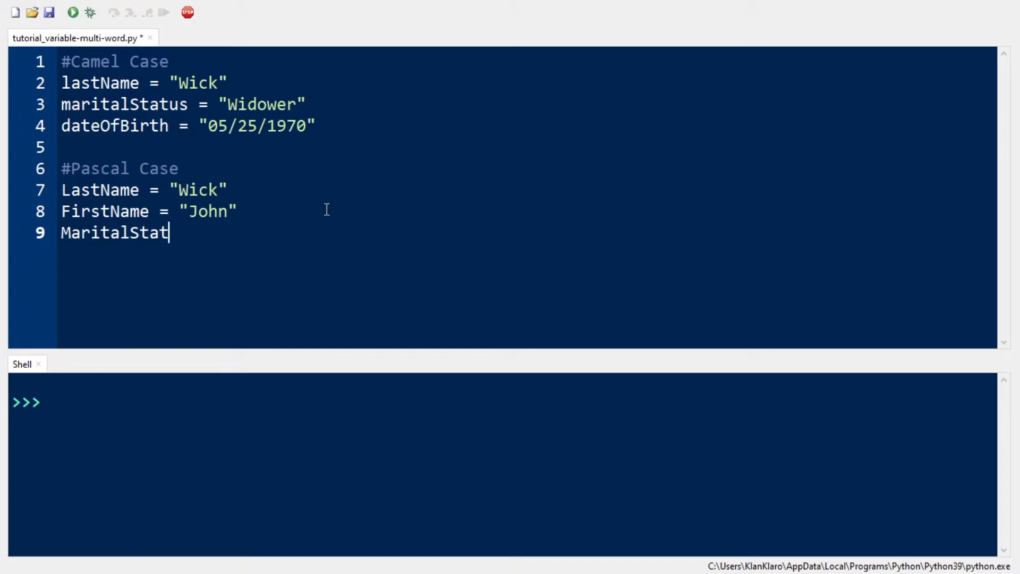
pyautogui.write('us = "Widower')
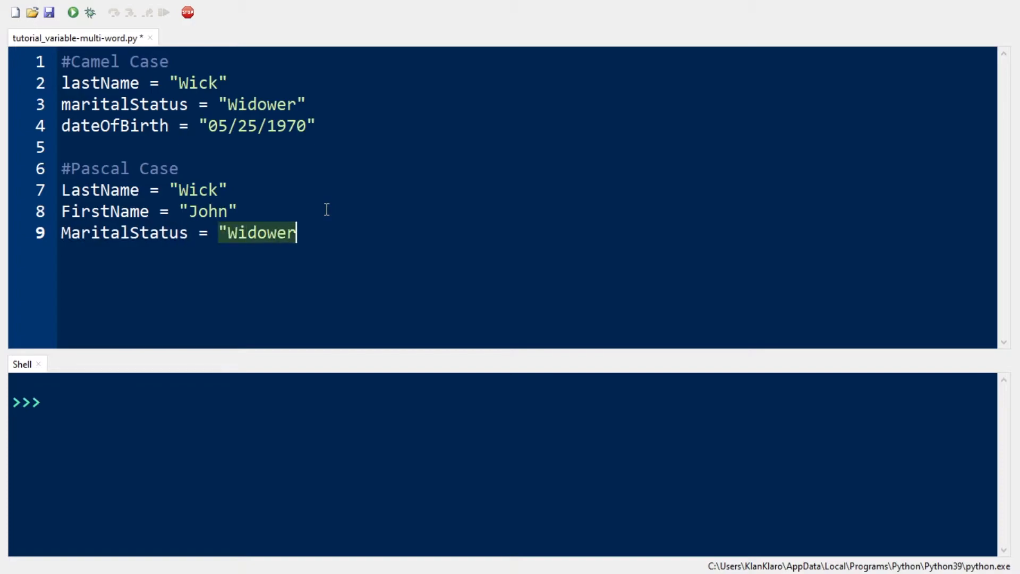
pyautogui.write('"')
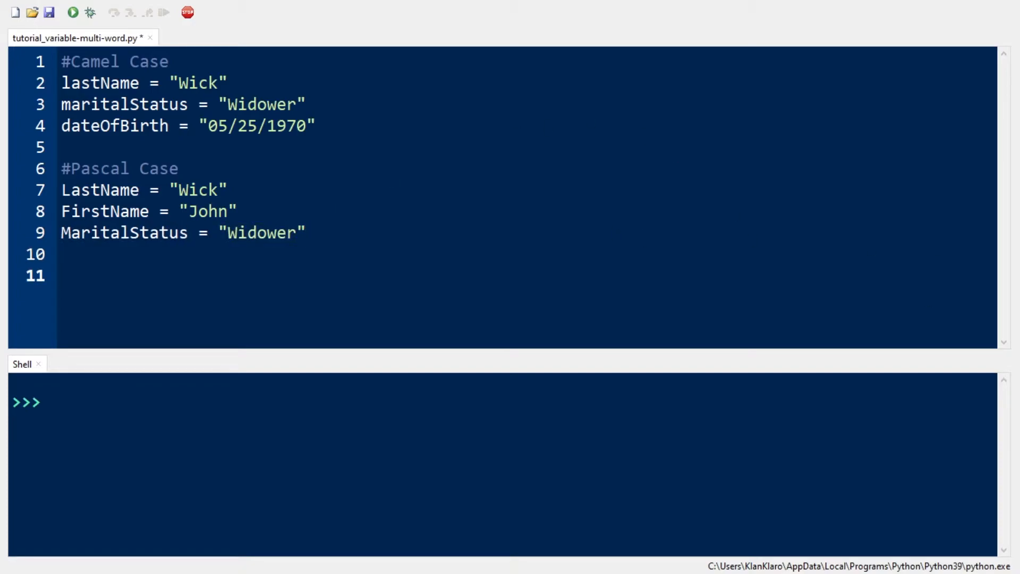
pyautogui.write('#')
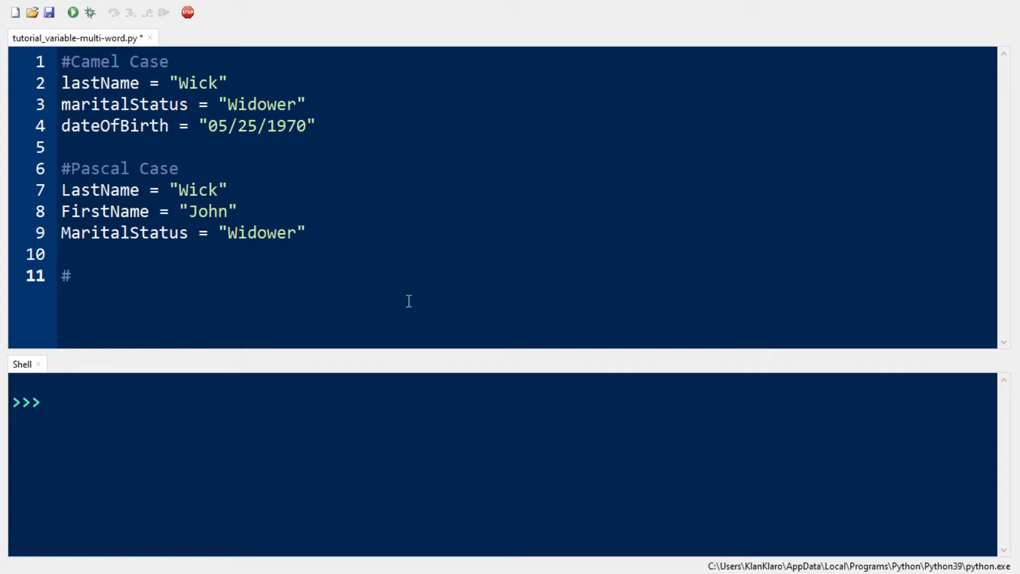
# Step: Add a #Snake Case comment with last_name = "Wick" and marital_status = "Widower"
pyautogui.write('Snake Case')
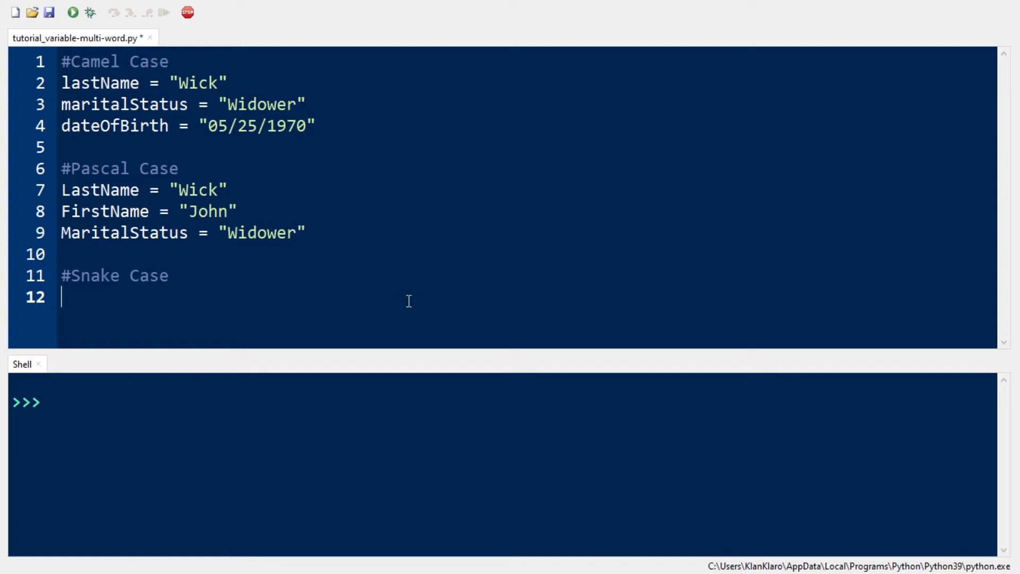
pyautogui.write('last_na')
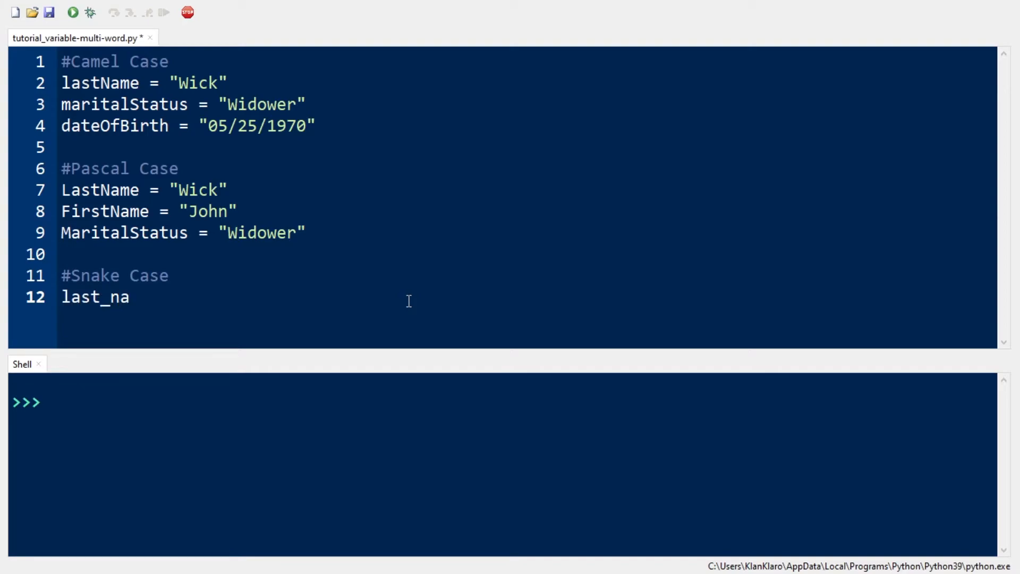
pyautogui.write('me =')
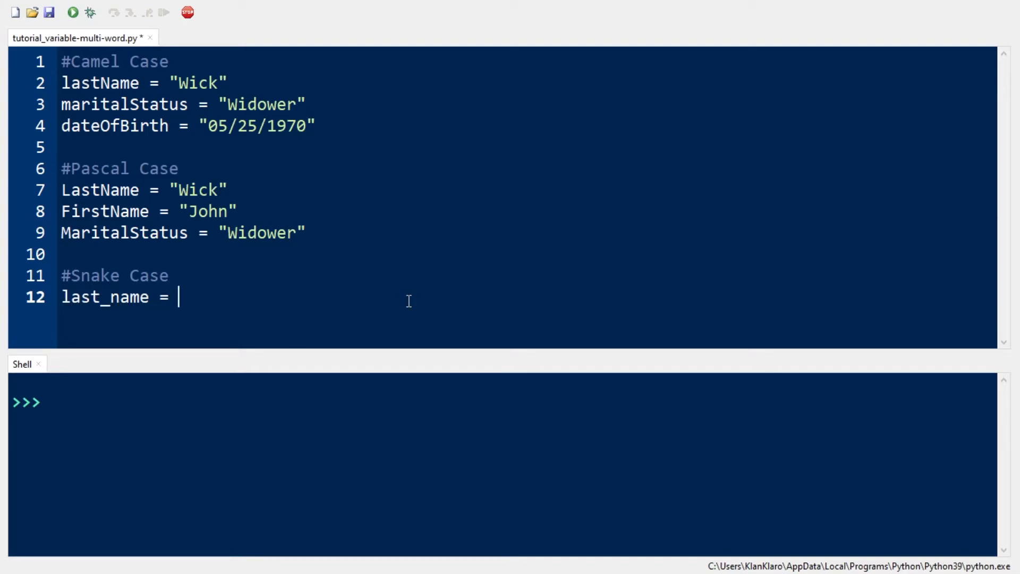
pyautogui.write('"Wick"')
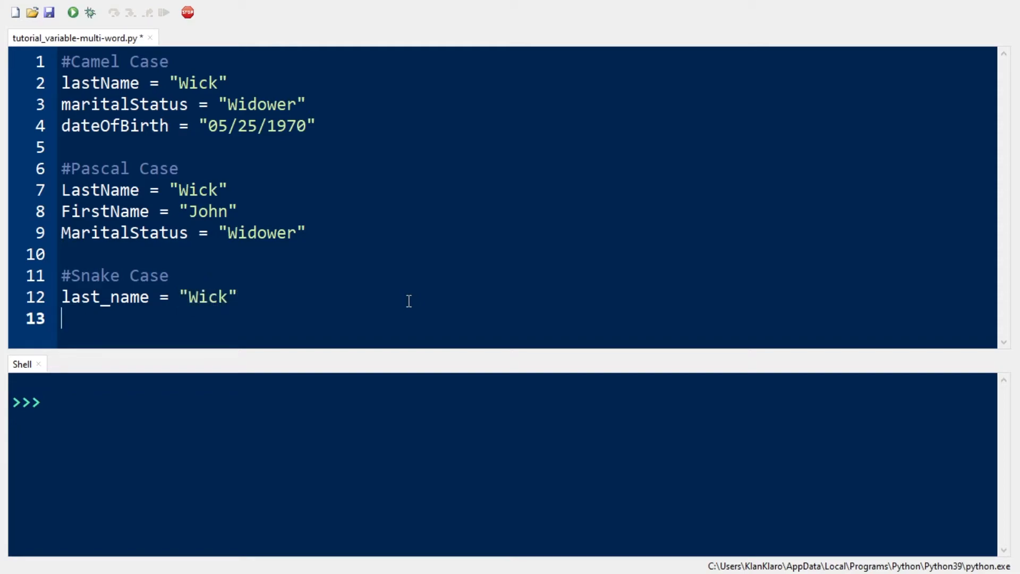
pyautogui.write('marital_')
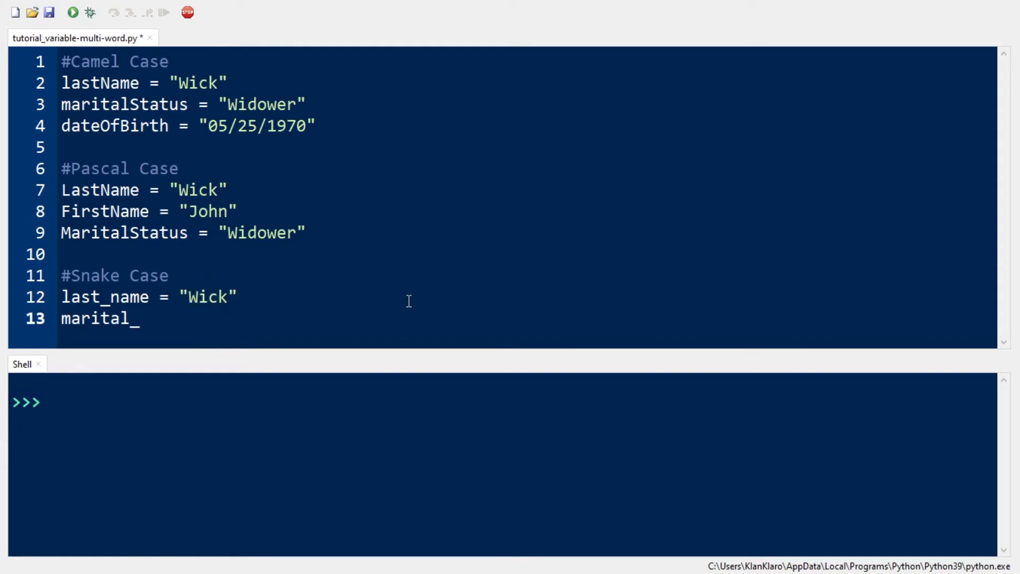
pyautogui.write('status =')
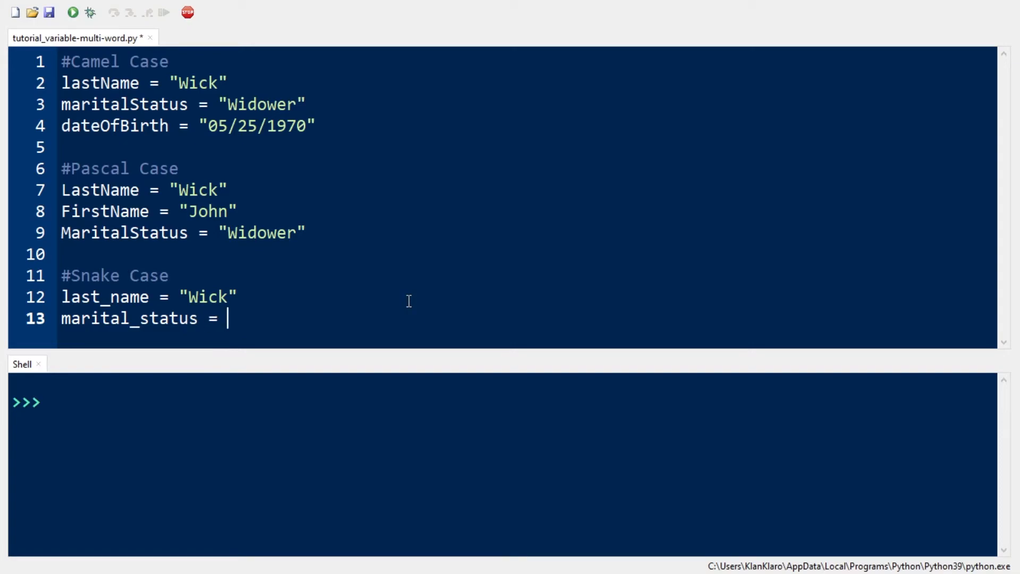
pyautogui.write('"Widower"')
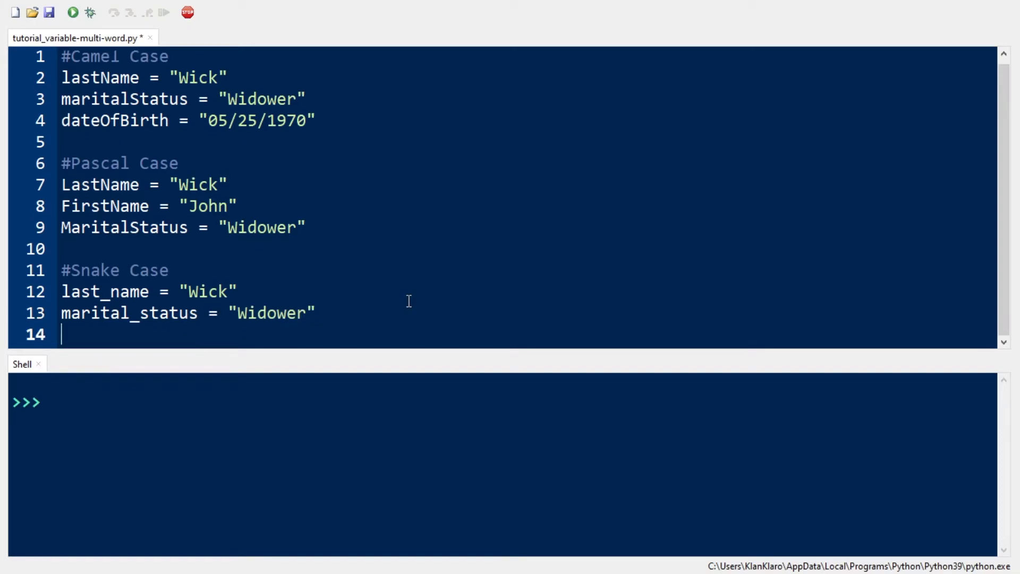
# Step: Add the date_of_birth = "05/25/1970" assignment
pyautogui.write('date_of')
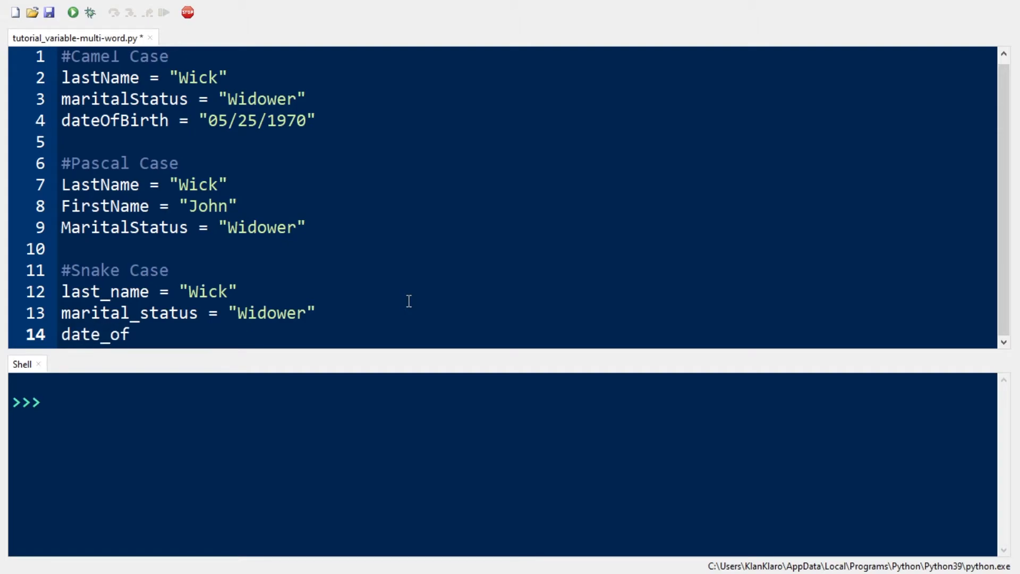
pyautogui.write('_birth =')
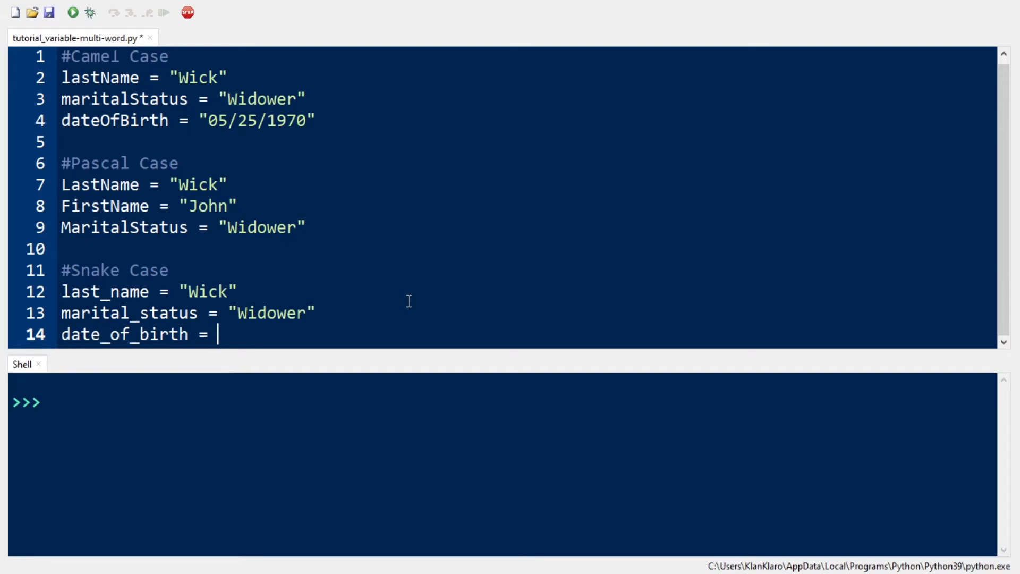
pyautogui.write('"05"')
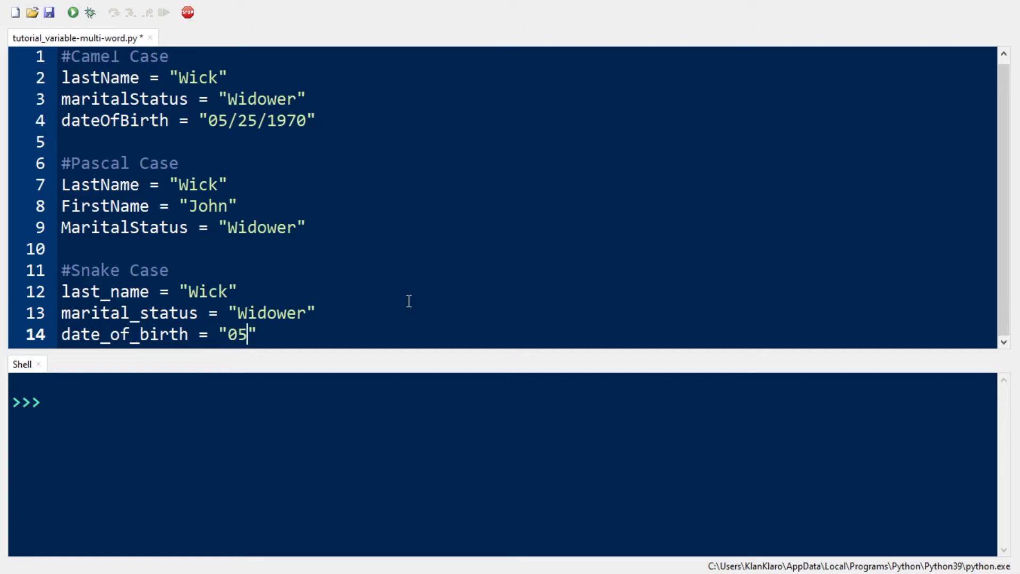
pyautogui.write('/25/1970')
pyautogui.write('#')
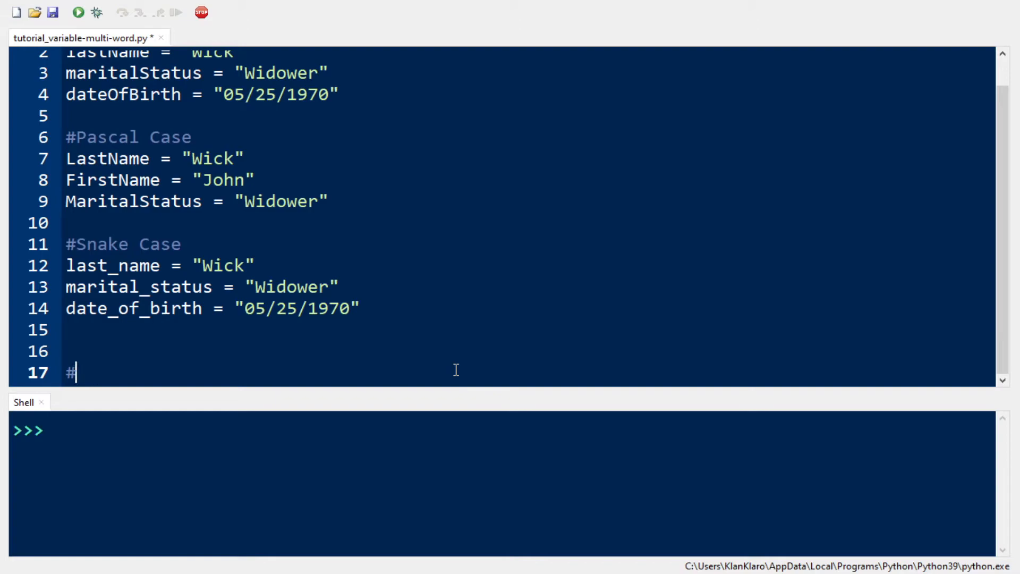
# Step: Write comments warning not to use Python keywords as variable names, and begin 'int ='
pyautogui.write('DO NOT')
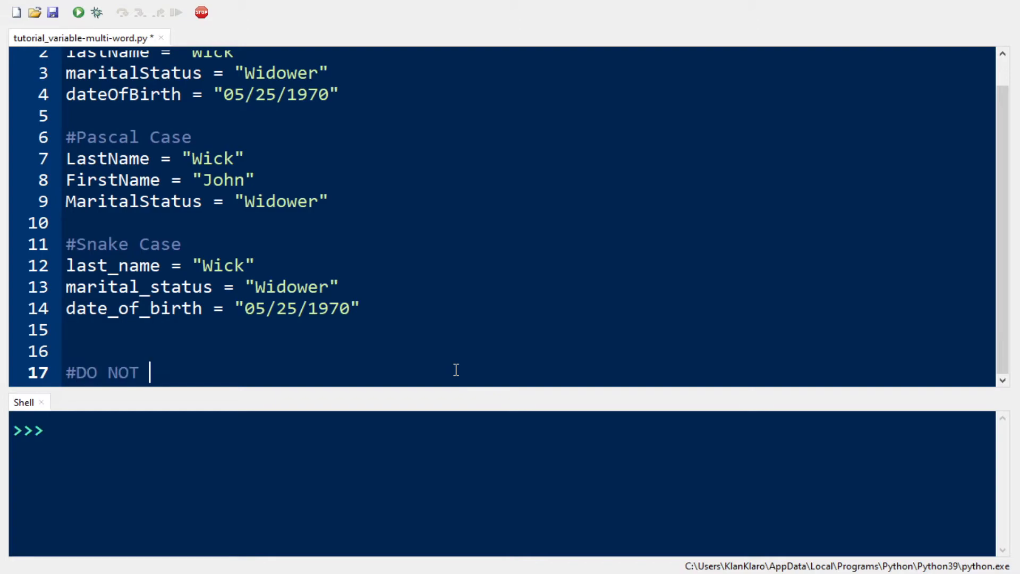
pyautogui.write('USE Python')
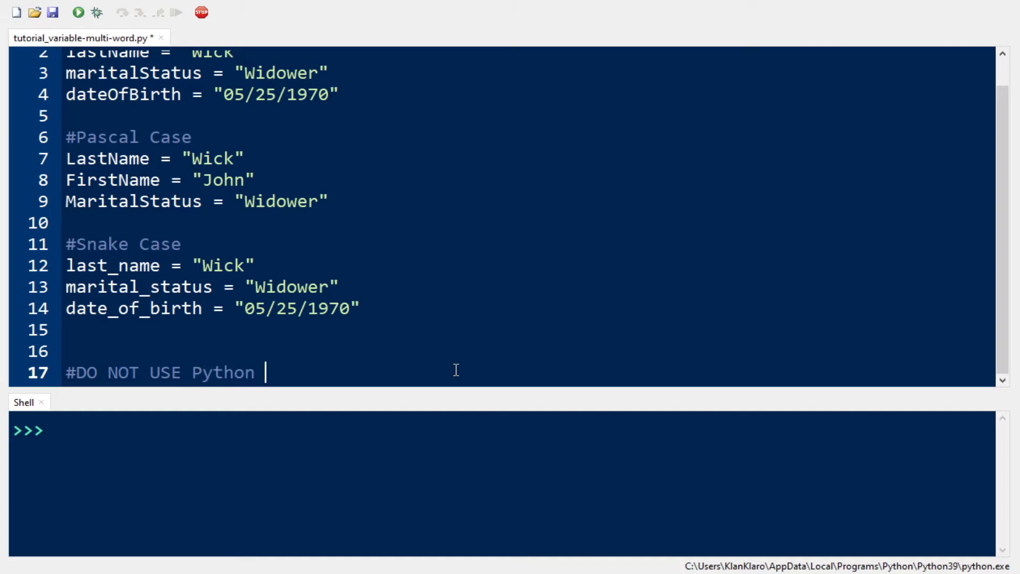
pyautogui.write('keywords as variable names')
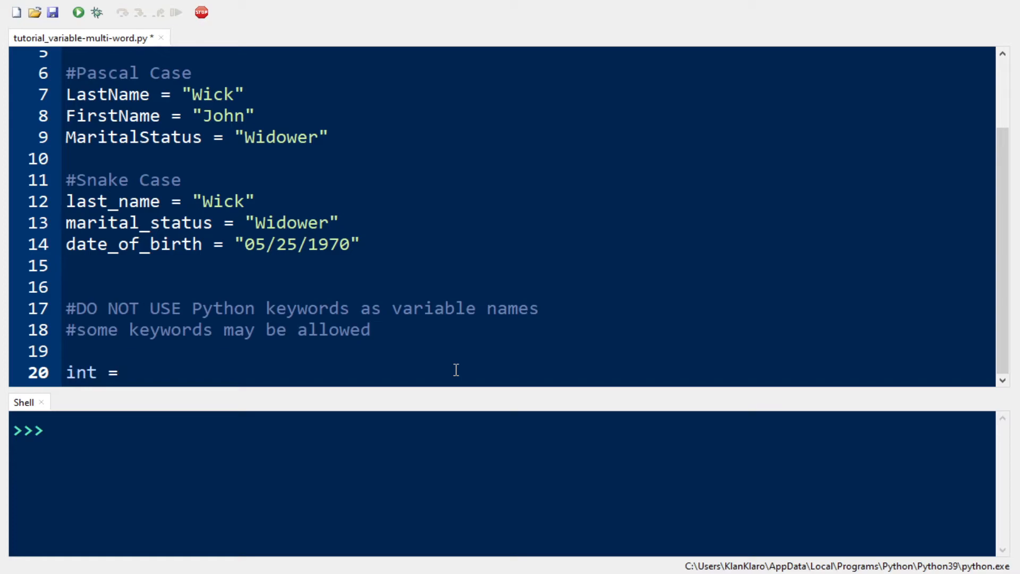
# Step: Assign int = 56, float = 90.0 and str = "string"
pyautogui.write('56')
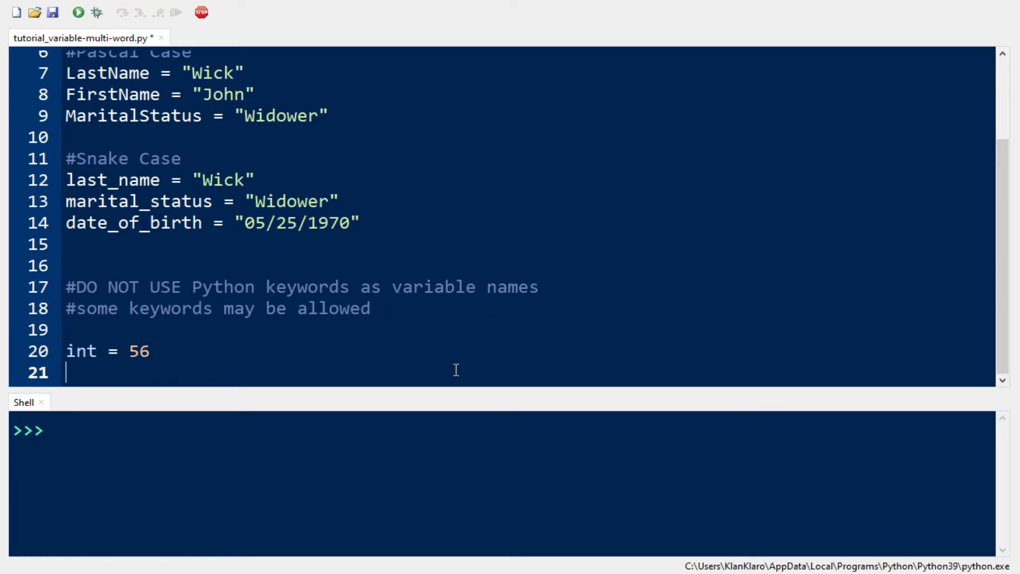
pyautogui.write('float')
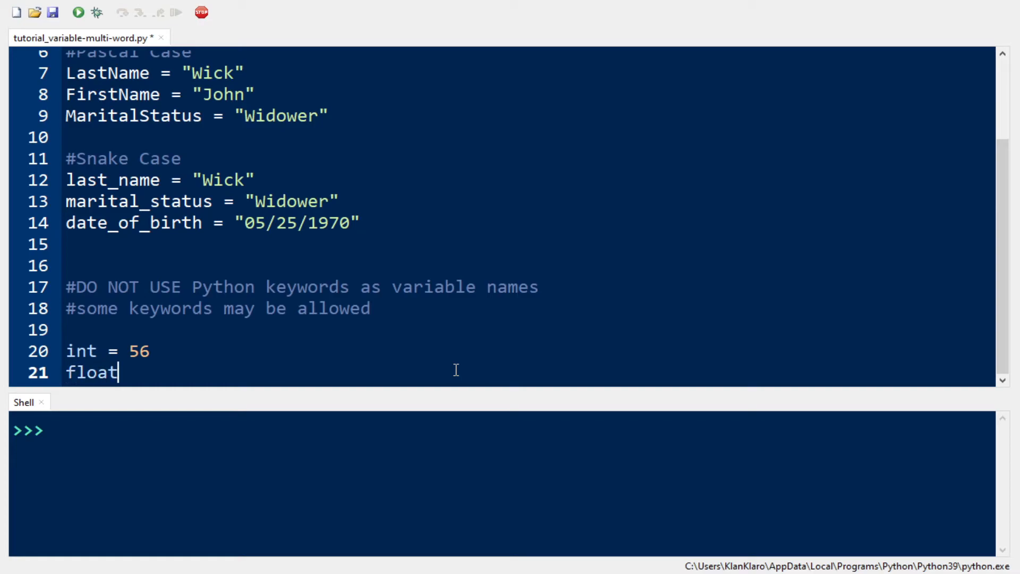
pyautogui.write('=')
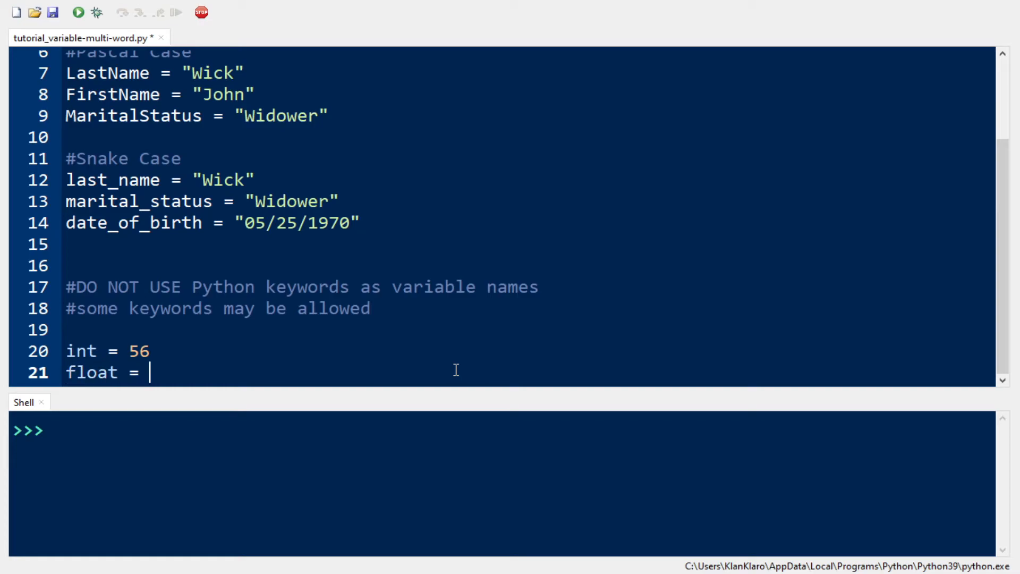
pyautogui.write('90.0')
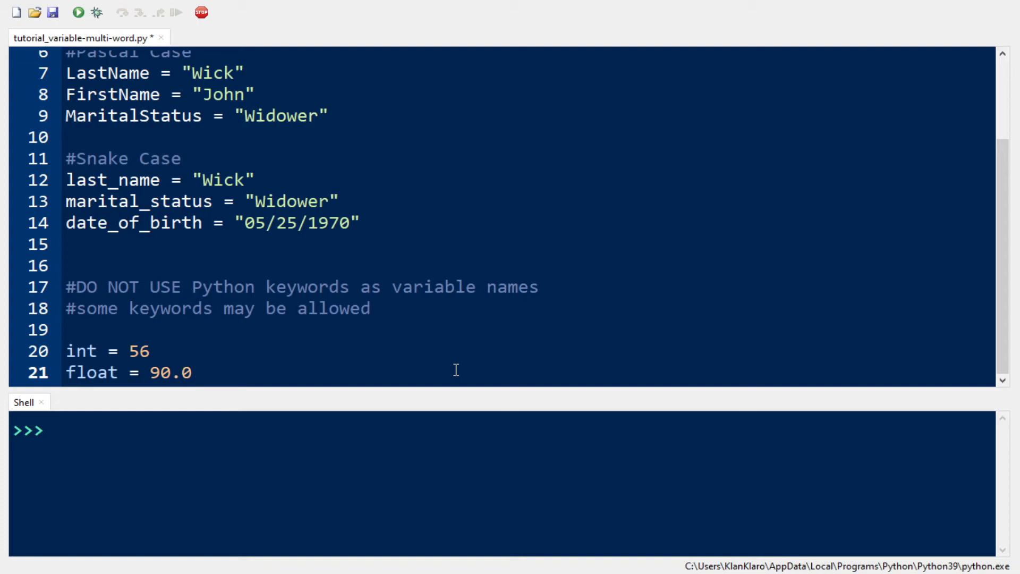
pyautogui.write('str')
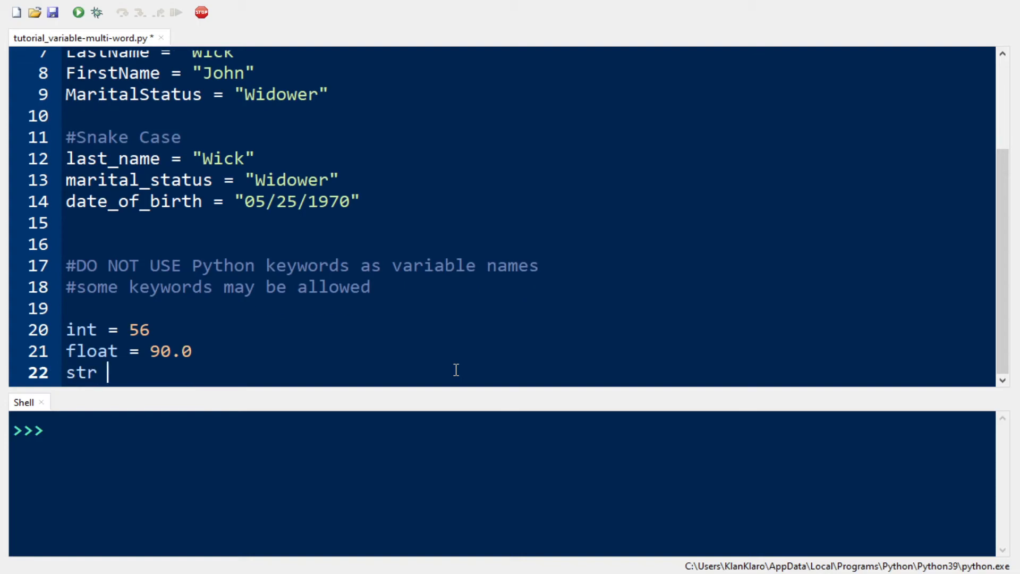
pyautogui.write('=')
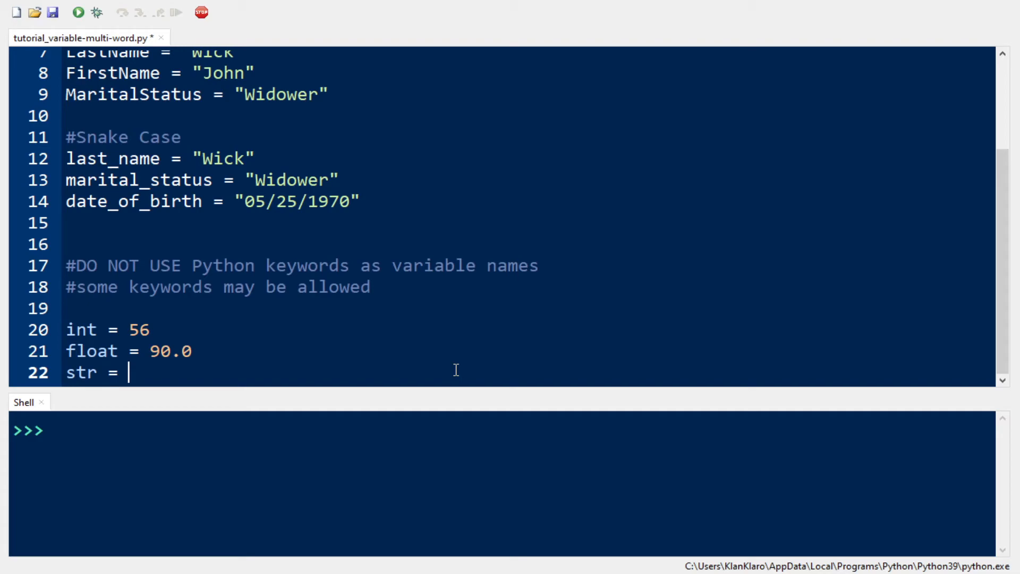
pyautogui.write('"string"')
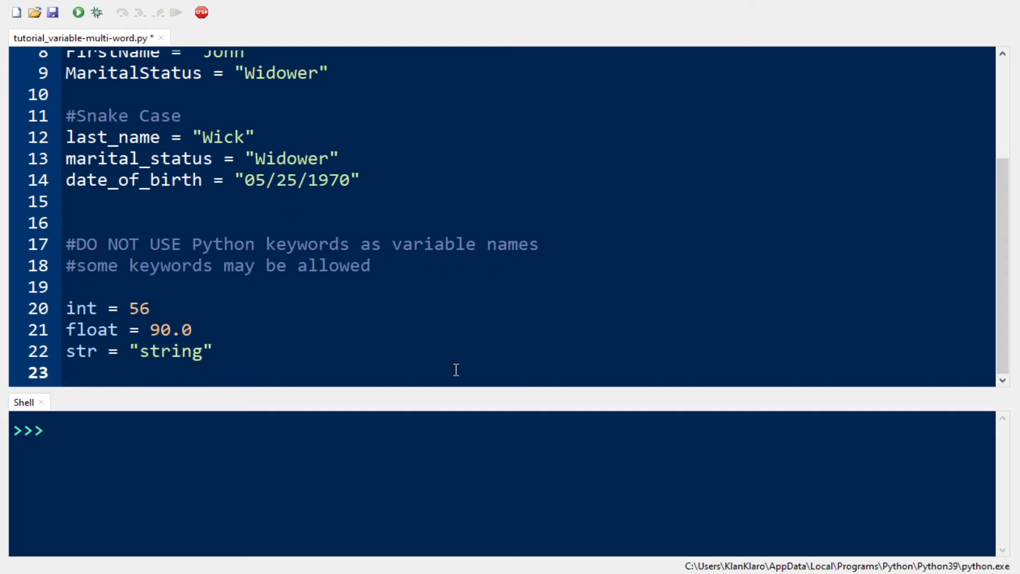
# Step: Print int, float and str, then run the script
pyautogui.write('pri')
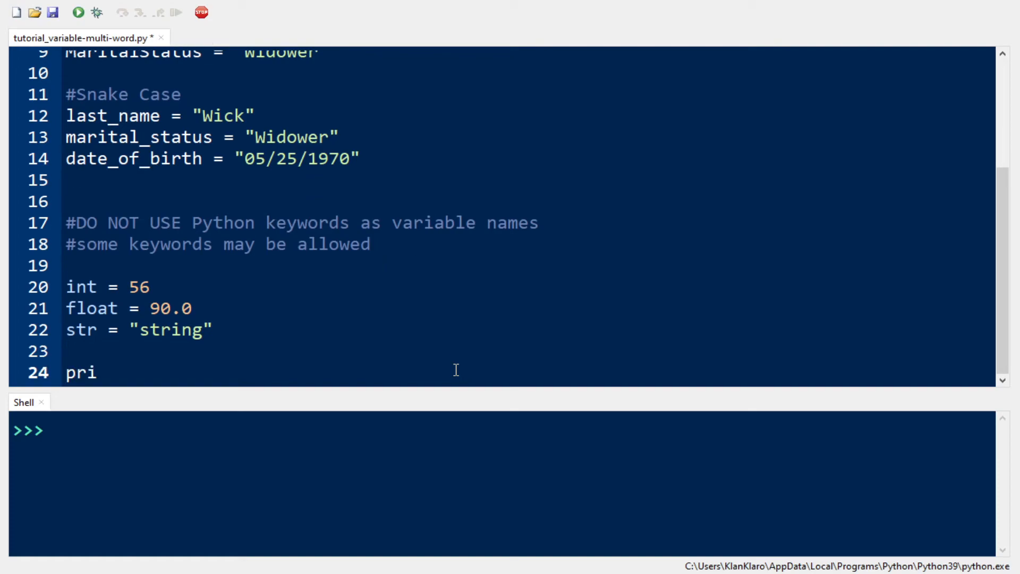
pyautogui.write('nt(int')
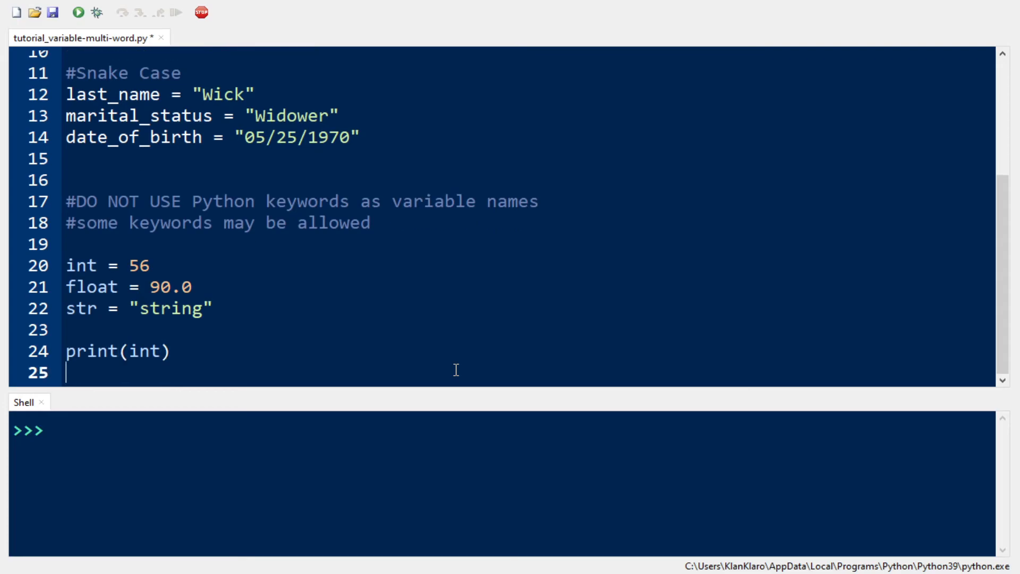
pyautogui.click(77, 12)
pyautogui.write('break =')
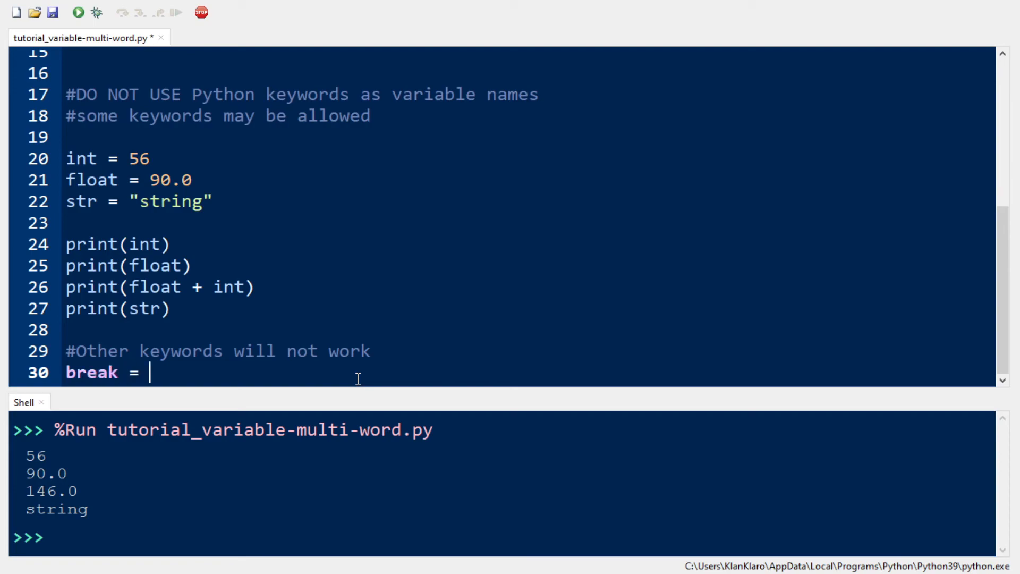
# Step: Write break = True and print(break) under the 'Other keywords will not work' comment
pyautogui.write('True')
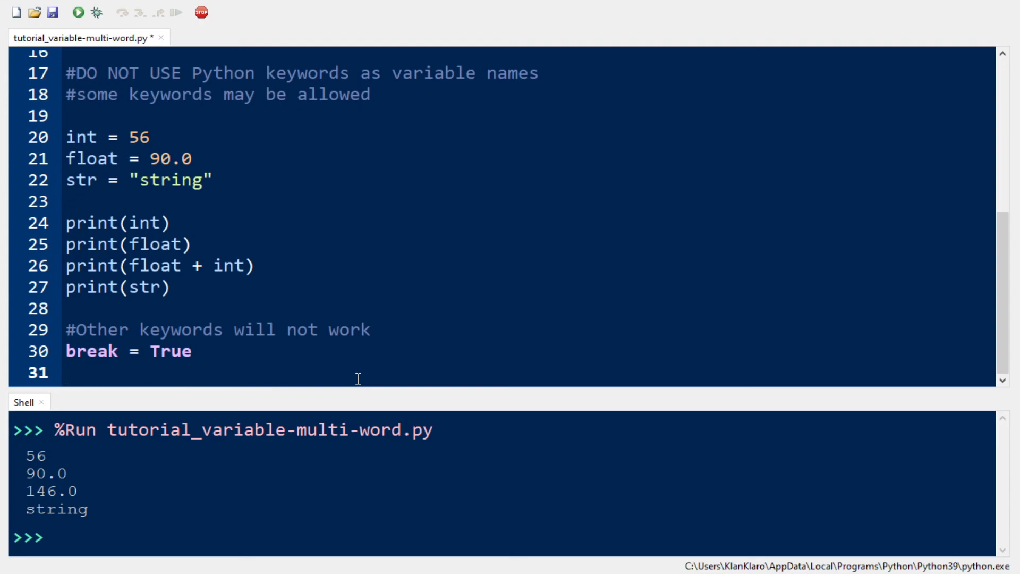
pyautogui.moveTo(785, 188)
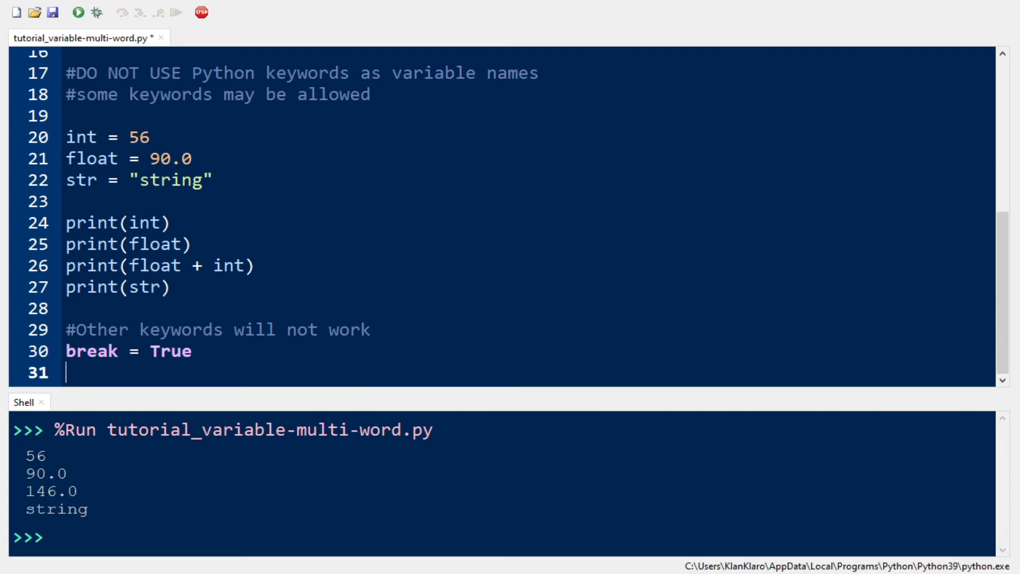
pyautogui.write('p')
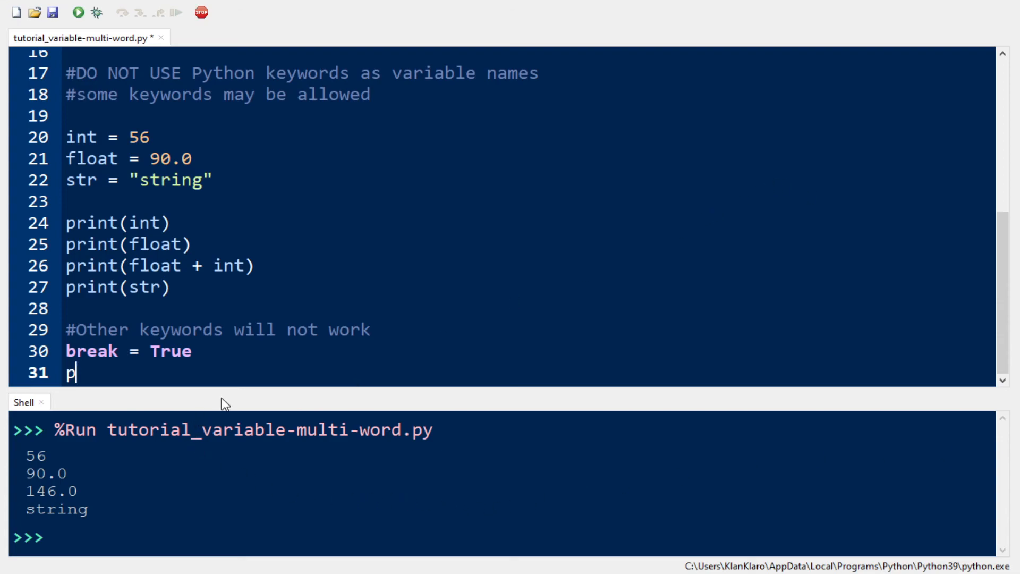
pyautogui.write('rint(')
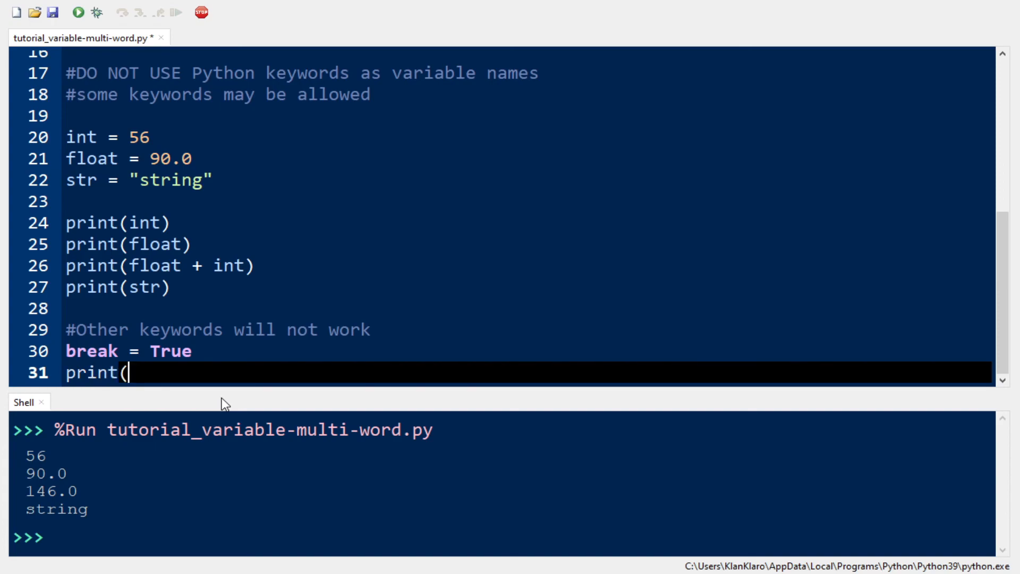
pyautogui.write('break)')
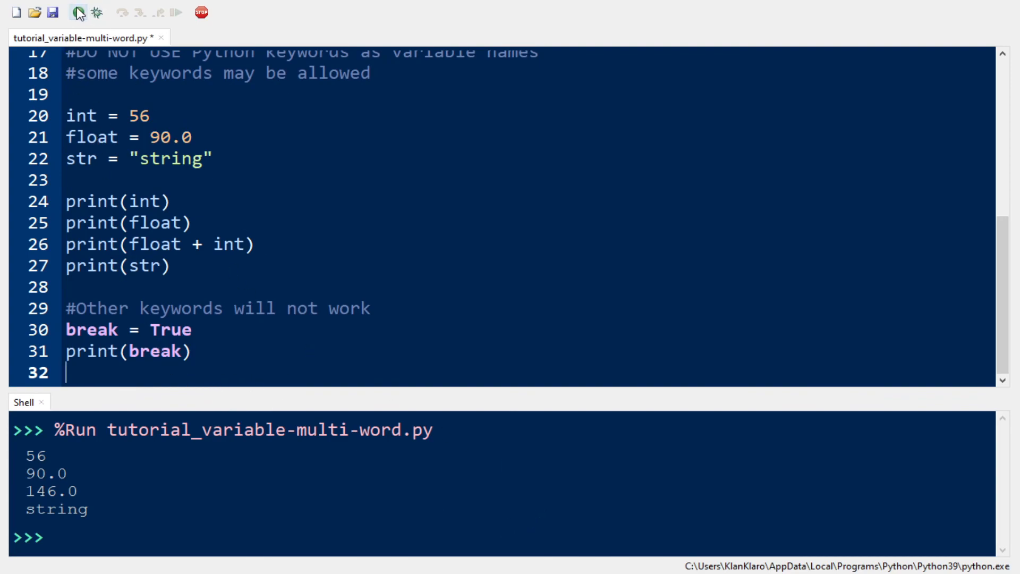
# Step: Run the script and select the SyntaxError traceback in the Shell
pyautogui.click(77, 12)
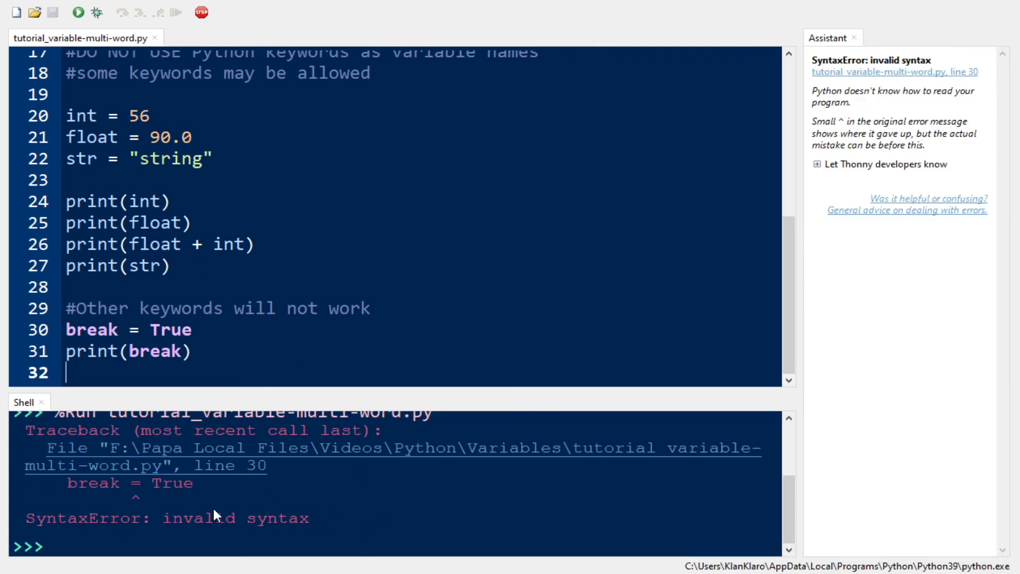
pyautogui.moveTo(84, 483); pyautogui.dragTo(306, 518)
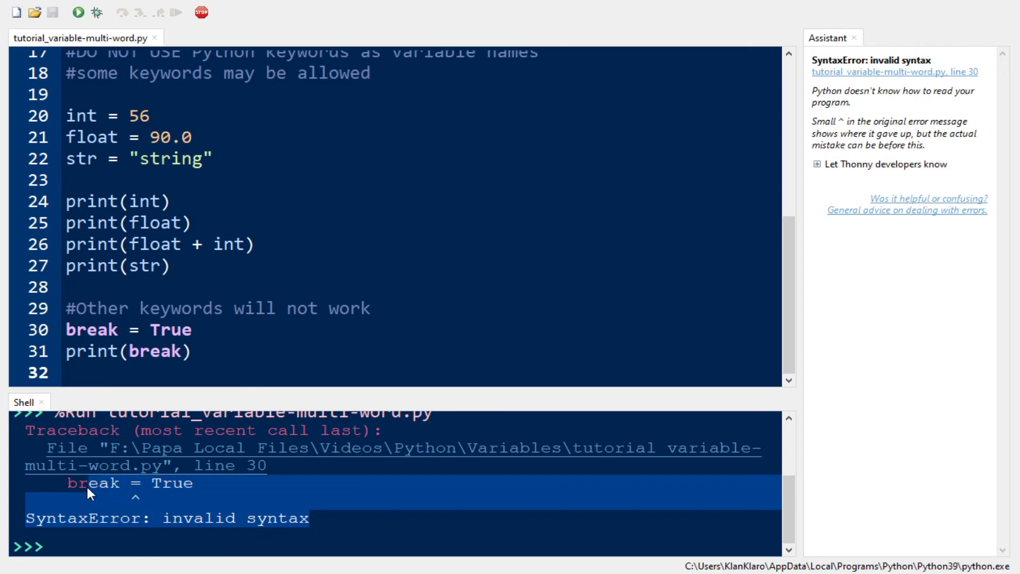